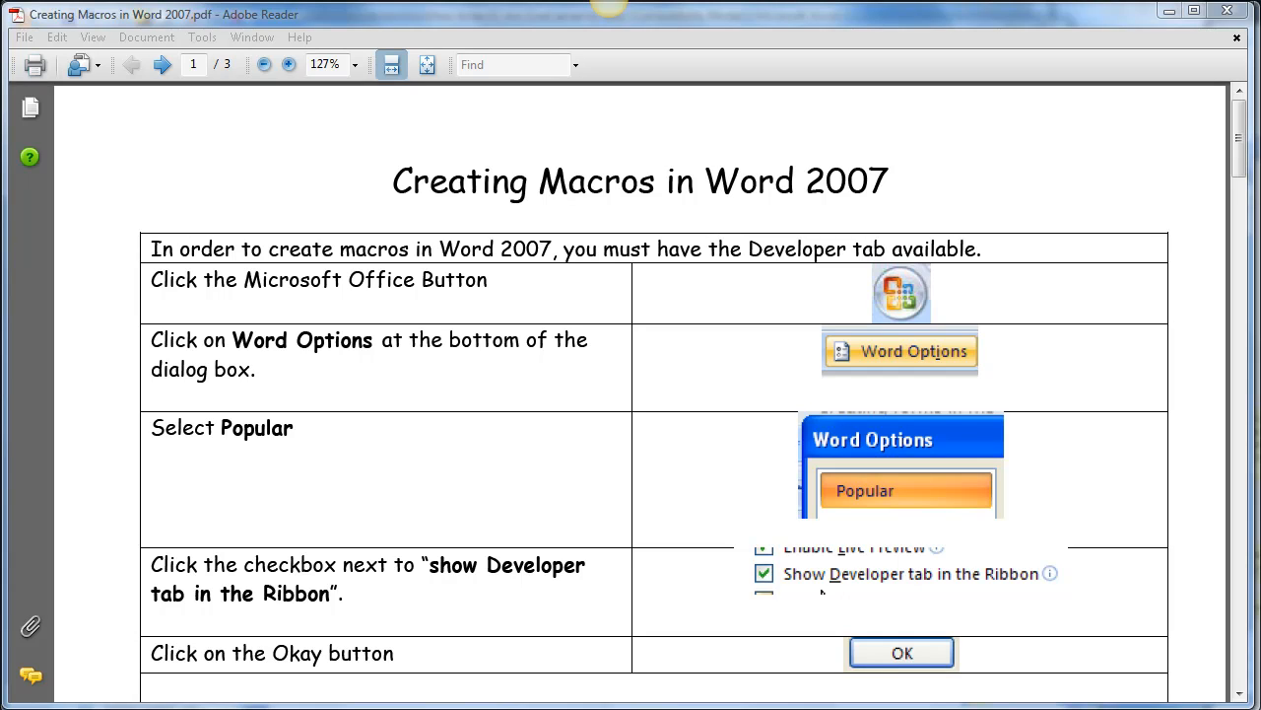
mouse_move(548, 481)
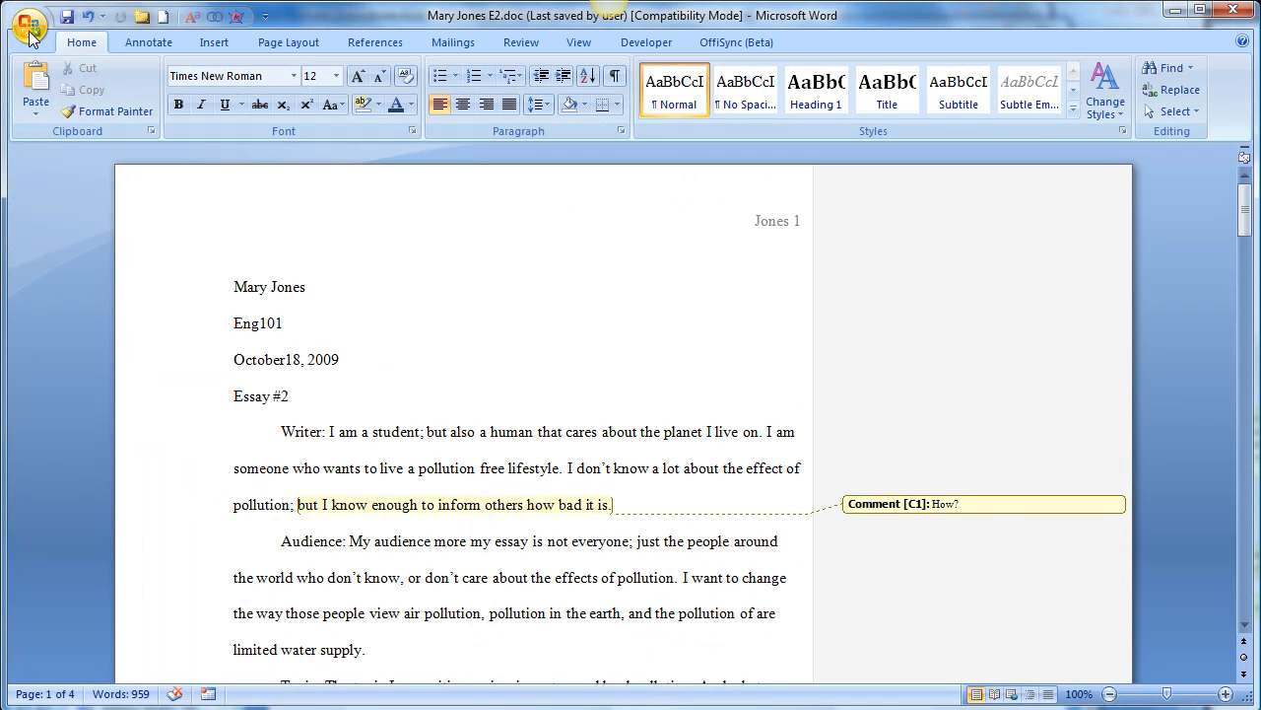
- Enable the Developer tab via Word Options and bring it into view
click(28, 28)
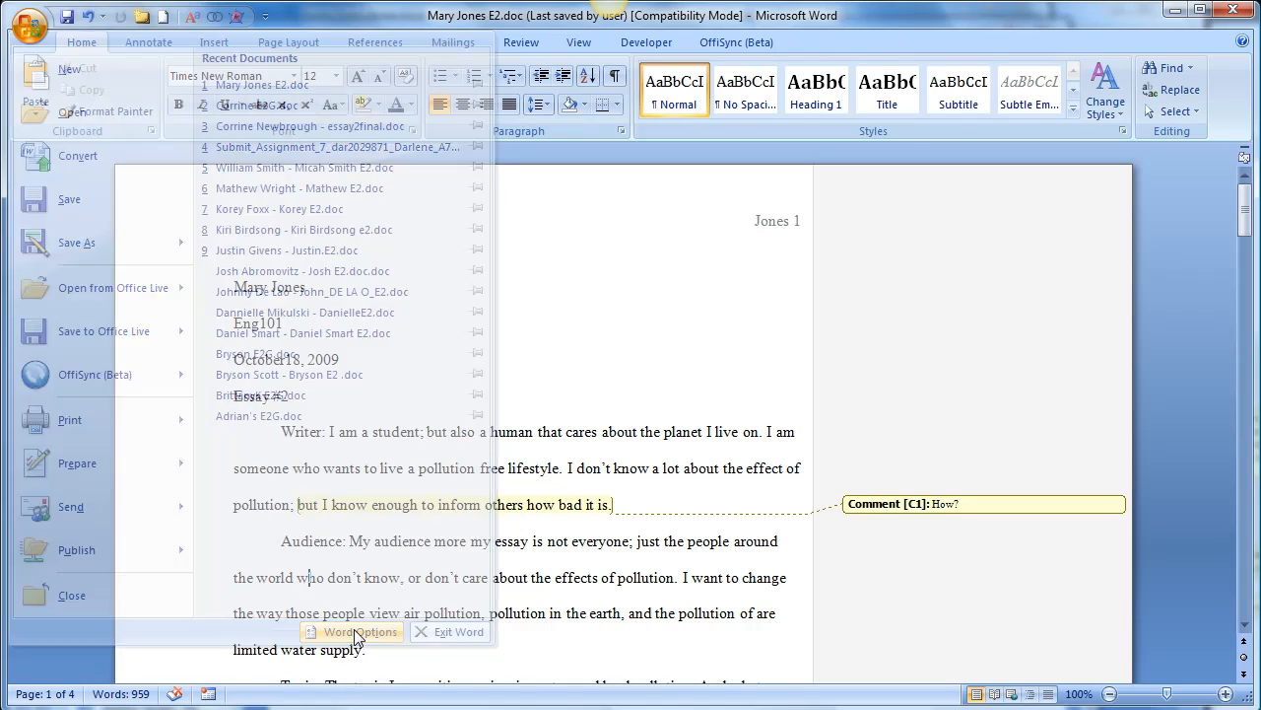
click(351, 631)
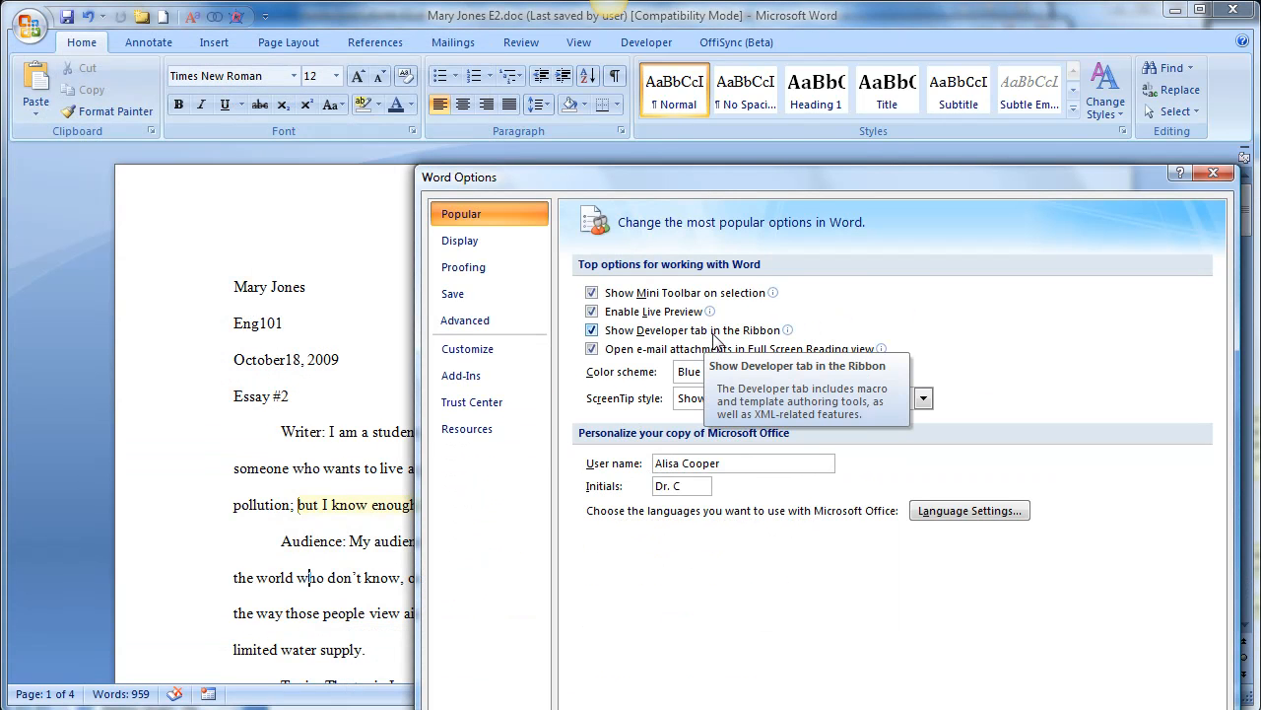
mouse_move(779, 548)
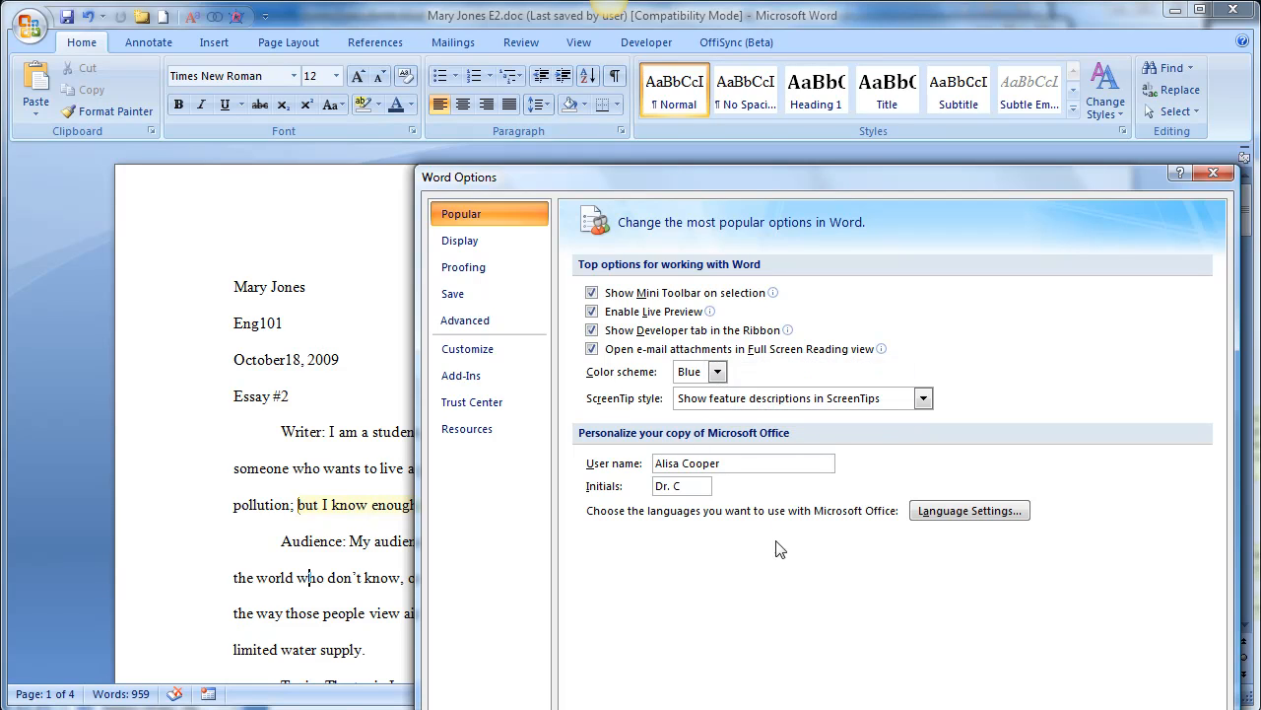
mouse_move(780, 548)
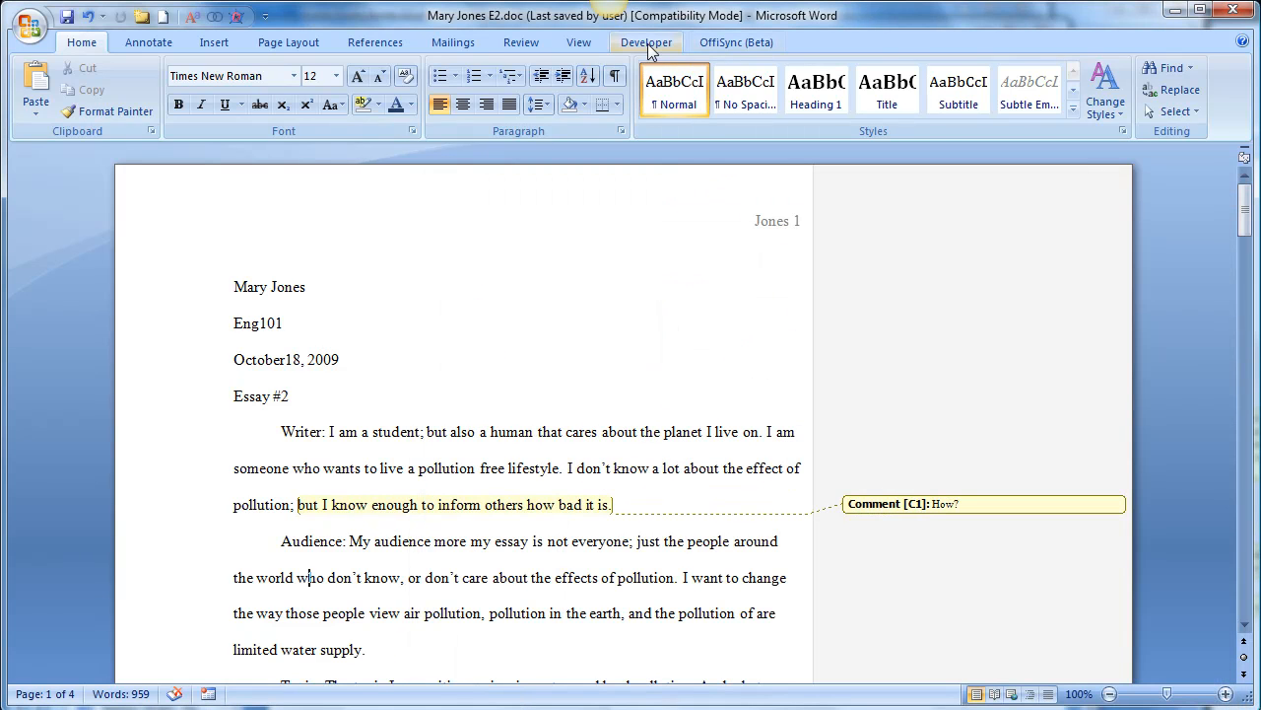
click(647, 42)
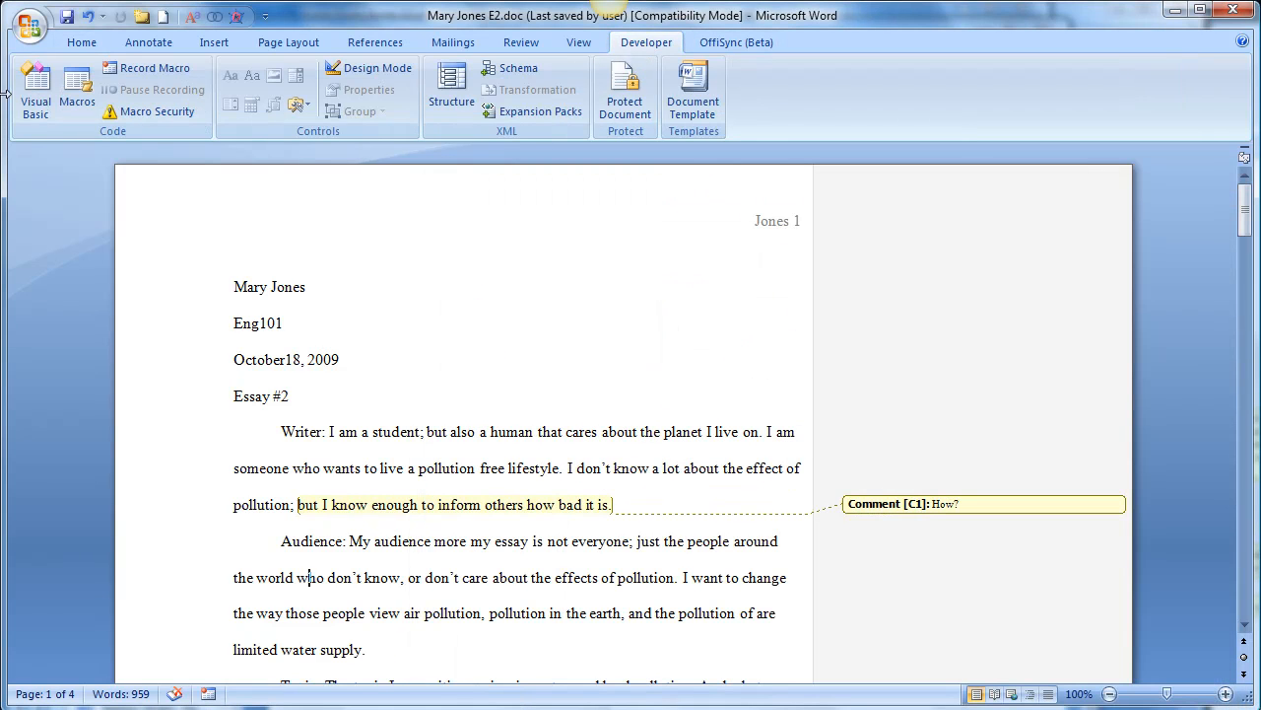
mouse_move(644, 451)
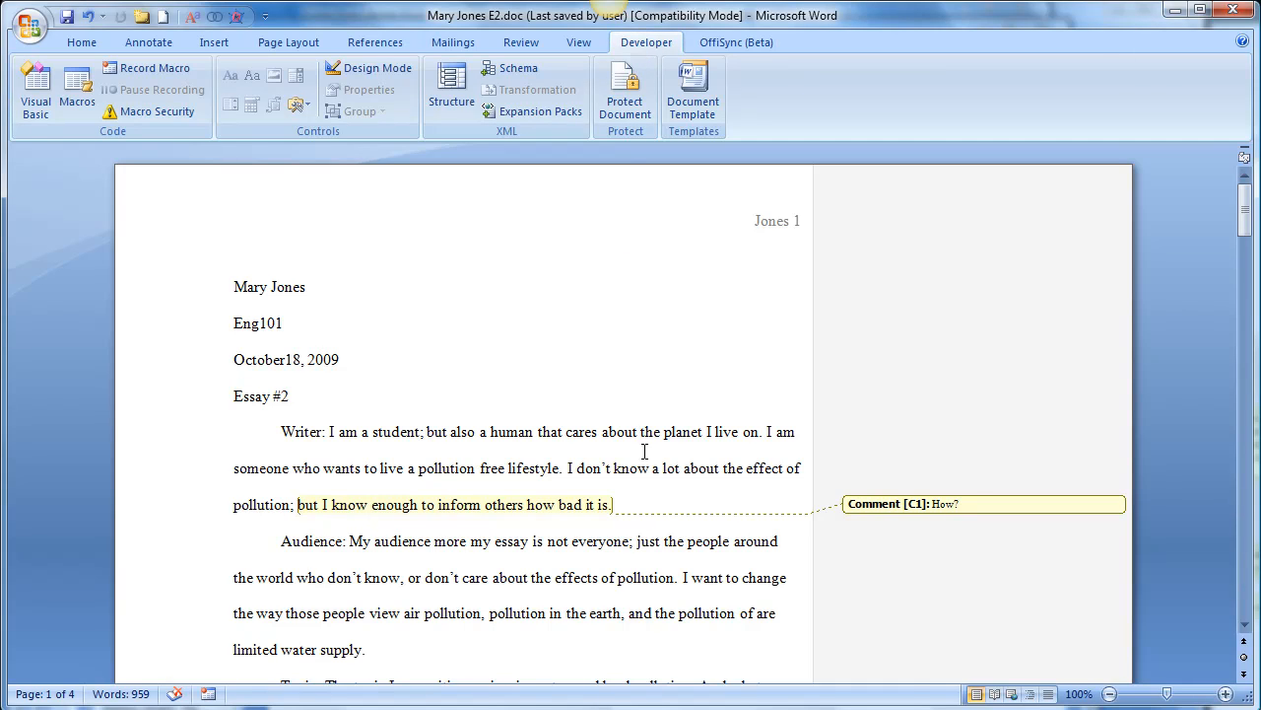
mouse_move(382, 416)
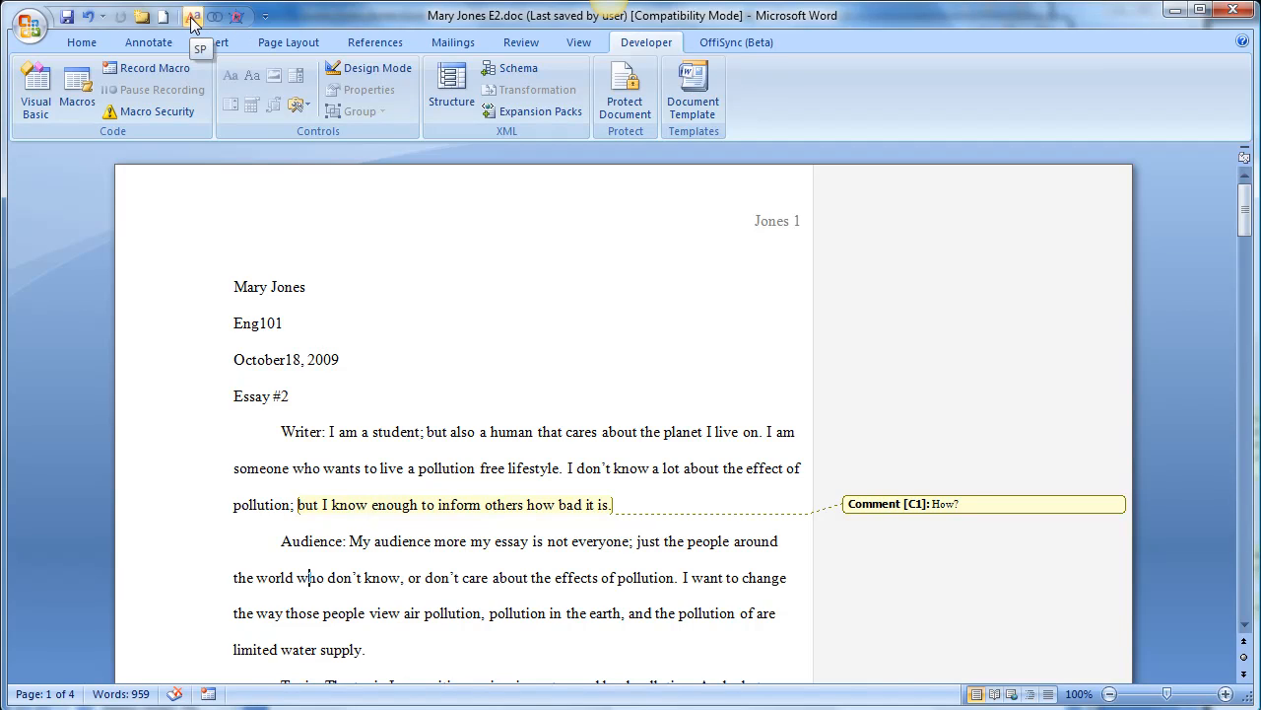
mouse_move(215, 18)
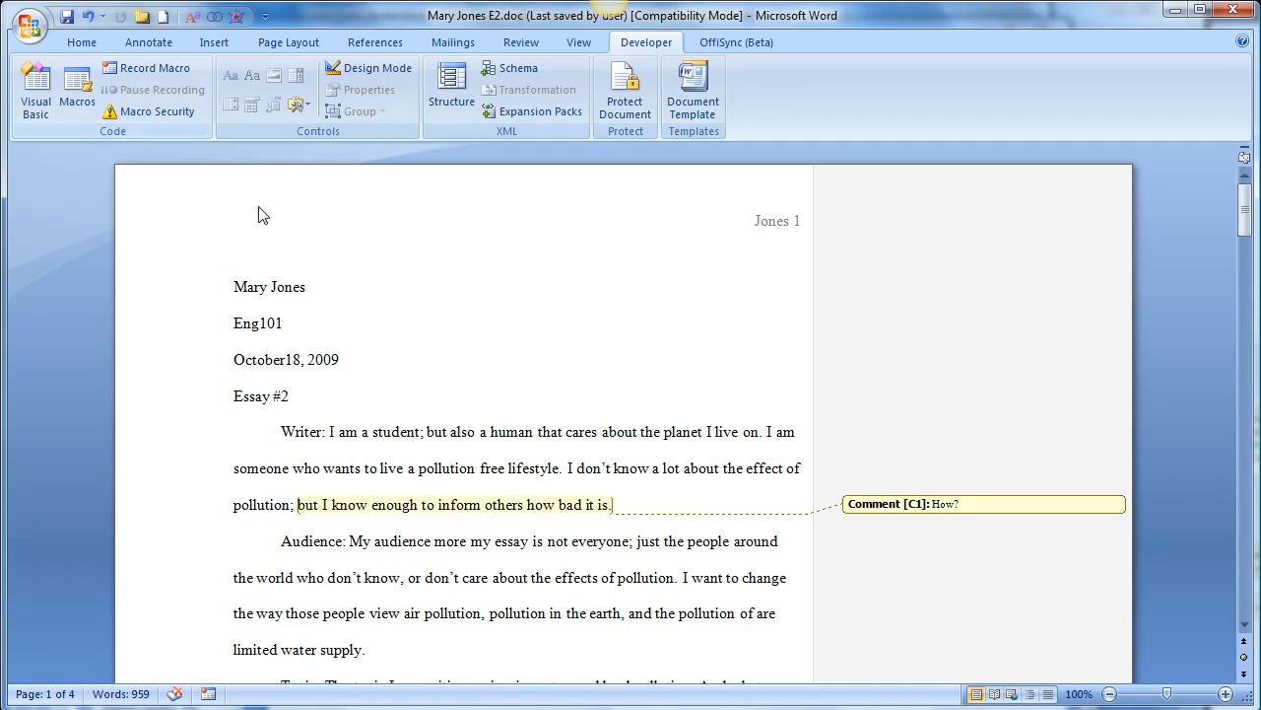
mouse_move(391, 572)
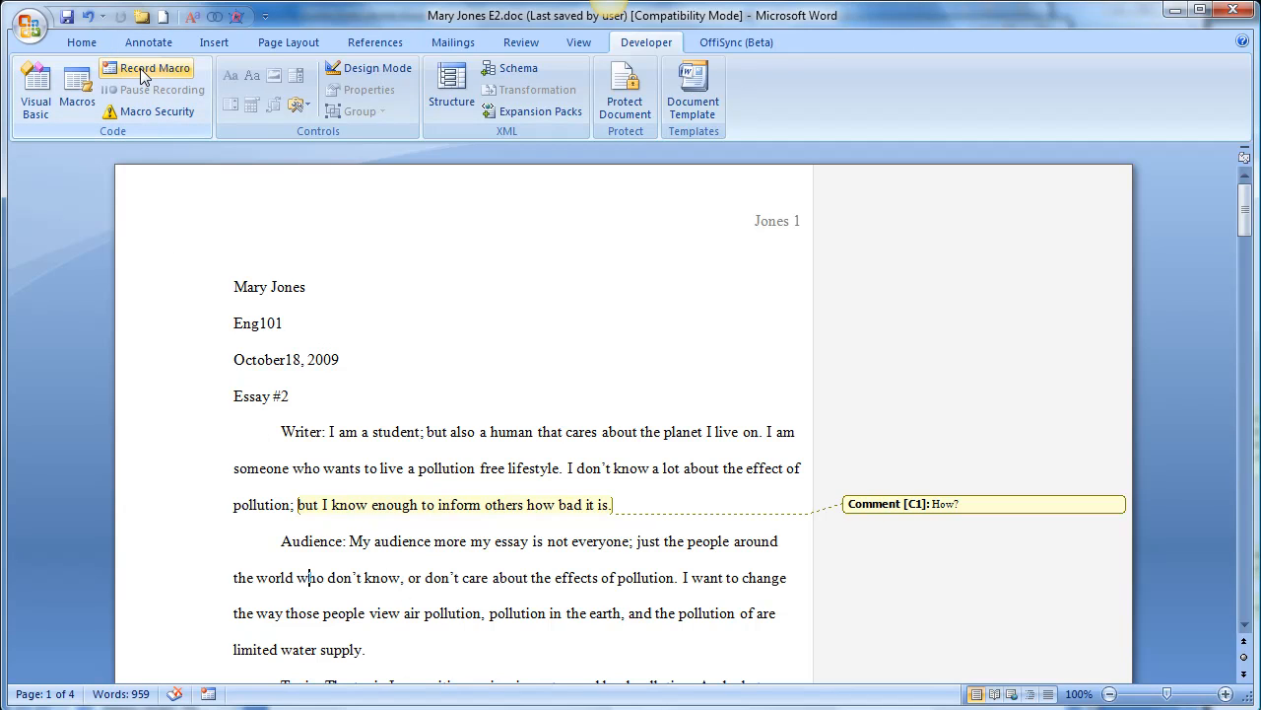
- Start a Record Macro dialog named Frag with the description Fragment
click(148, 67)
text(F)
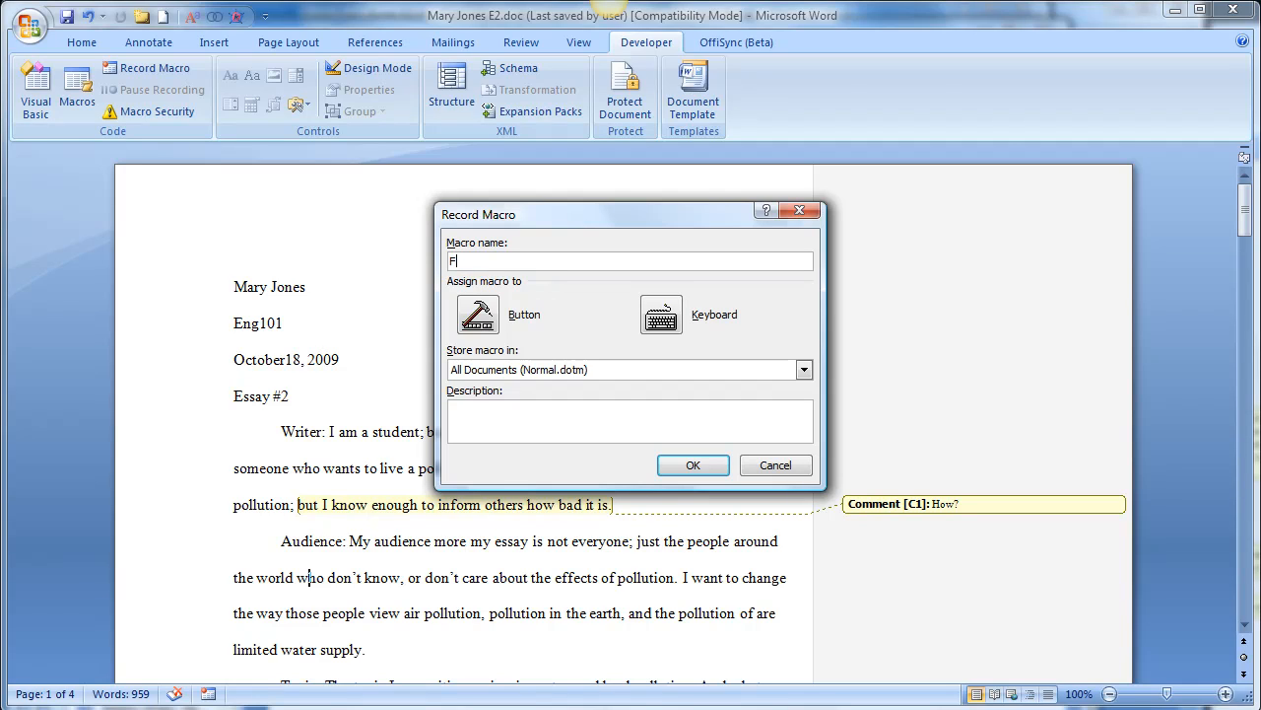
text(rag)
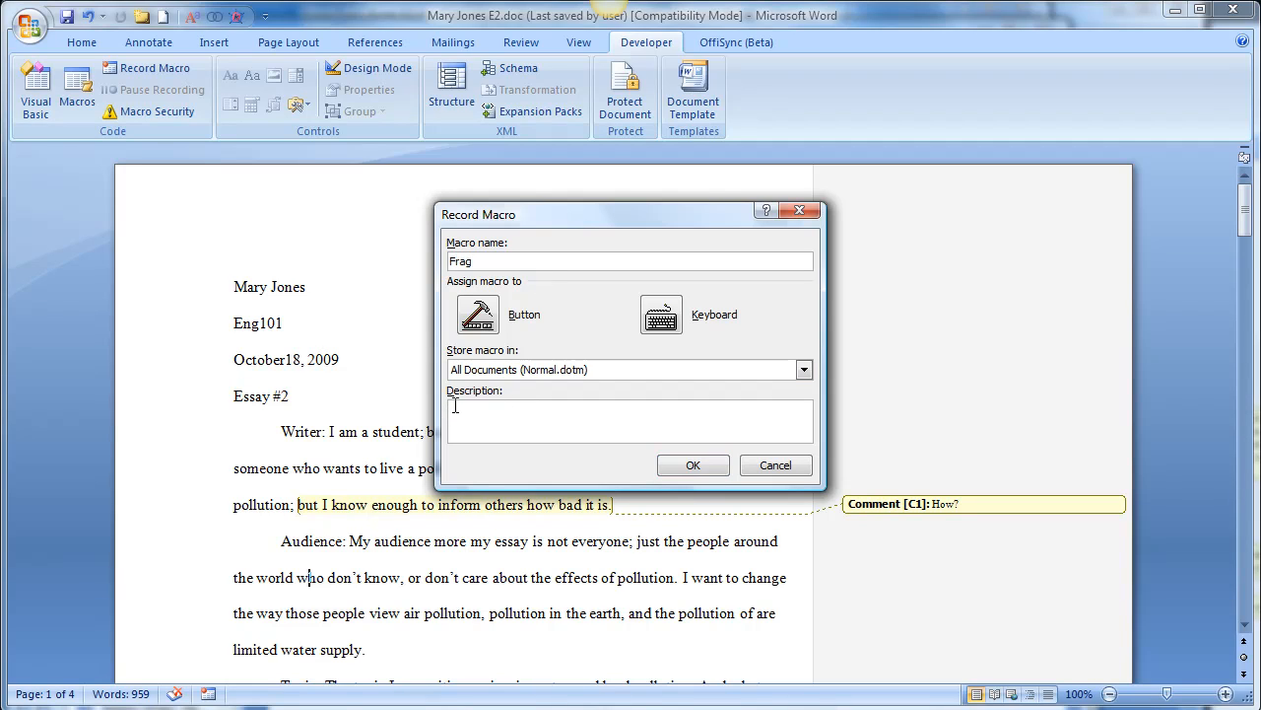
text(Fragment)
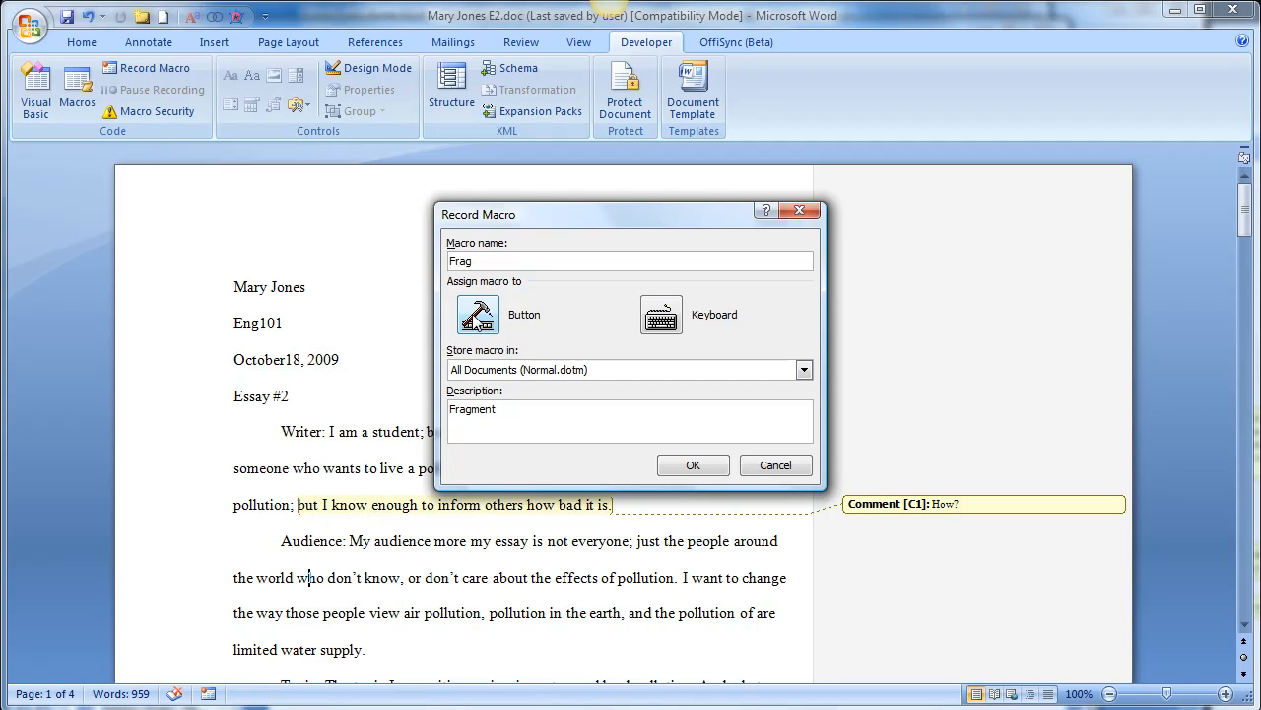
- Assign the macro to a button and add Normal.NewMacros.Frag to the Quick Access Toolbar list
click(477, 314)
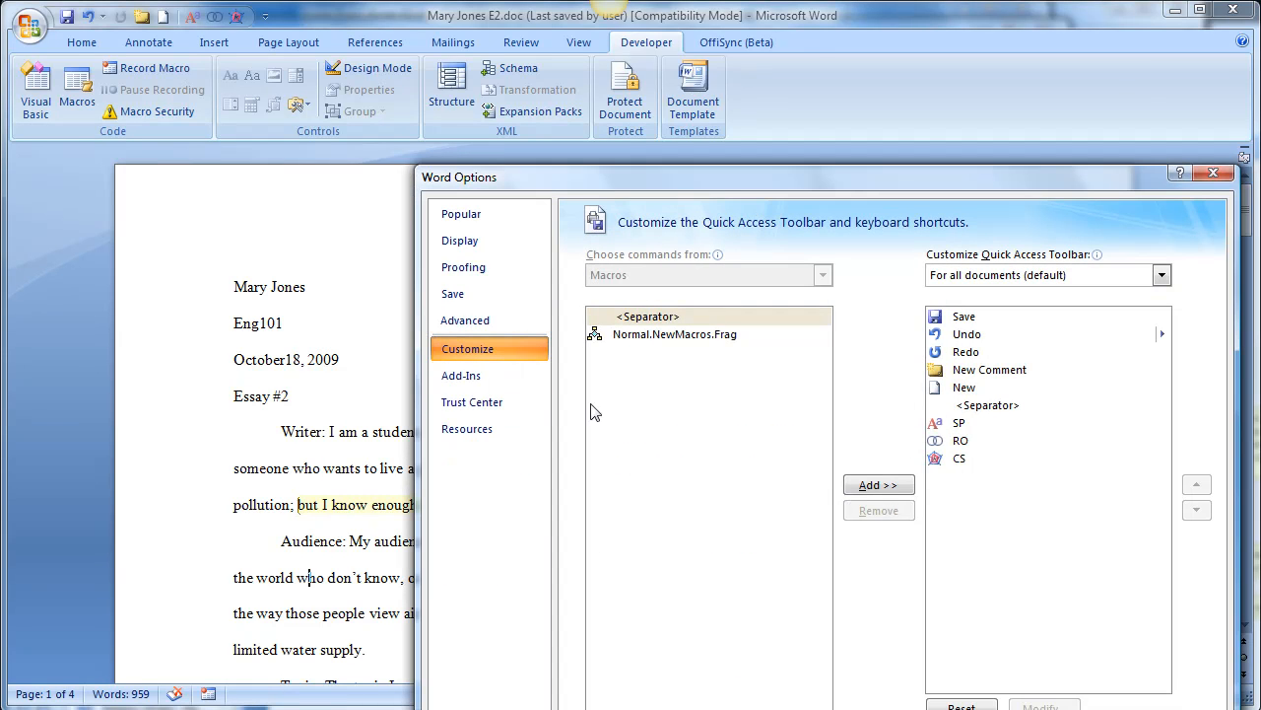
mouse_move(689, 187)
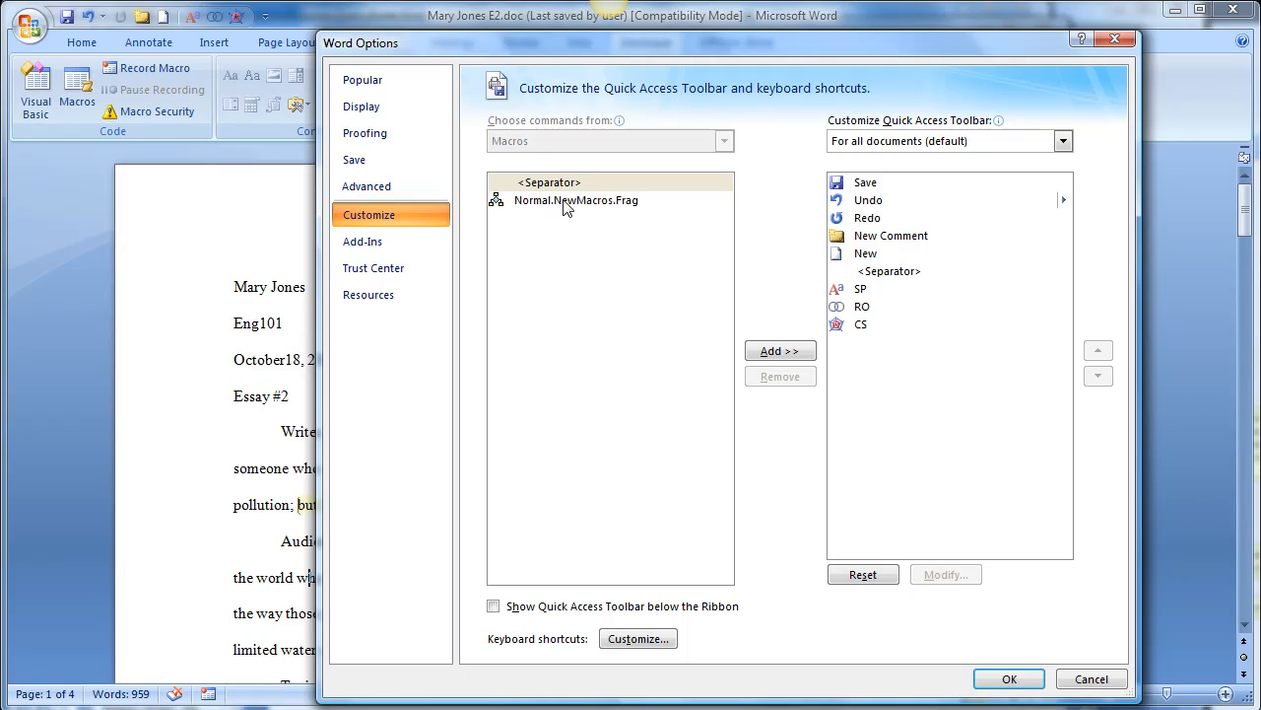
click(575, 201)
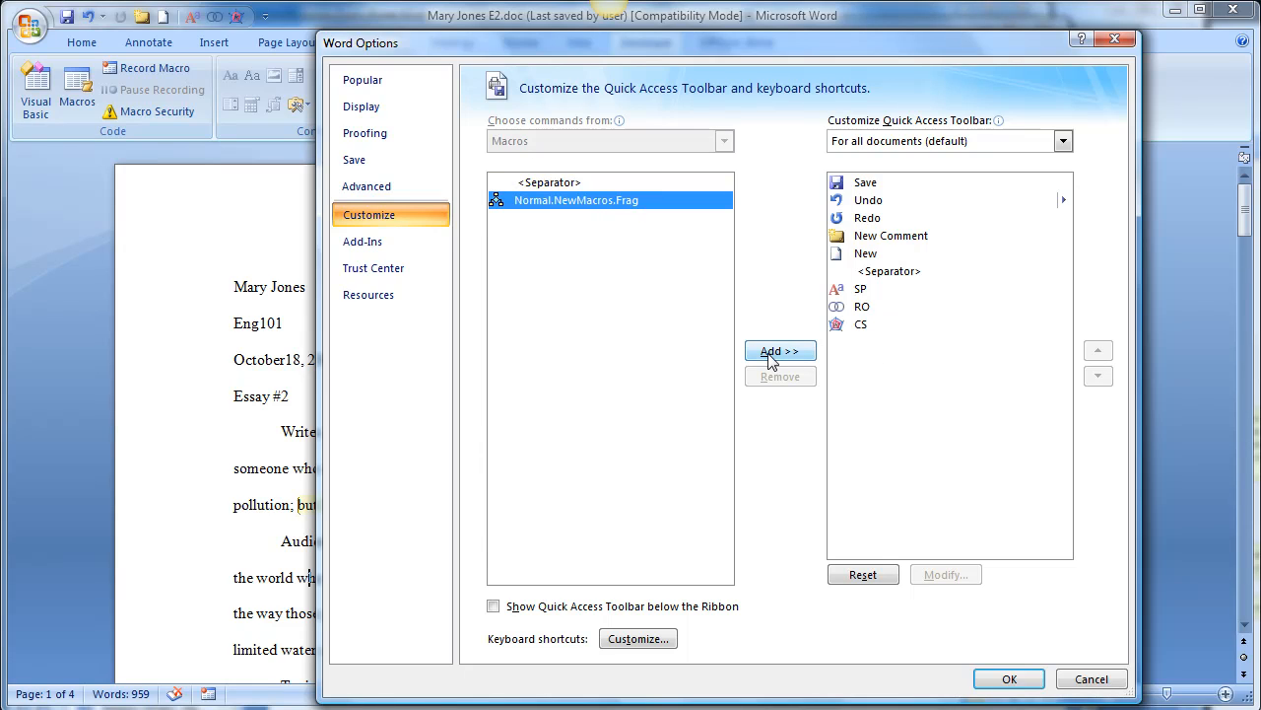
click(780, 351)
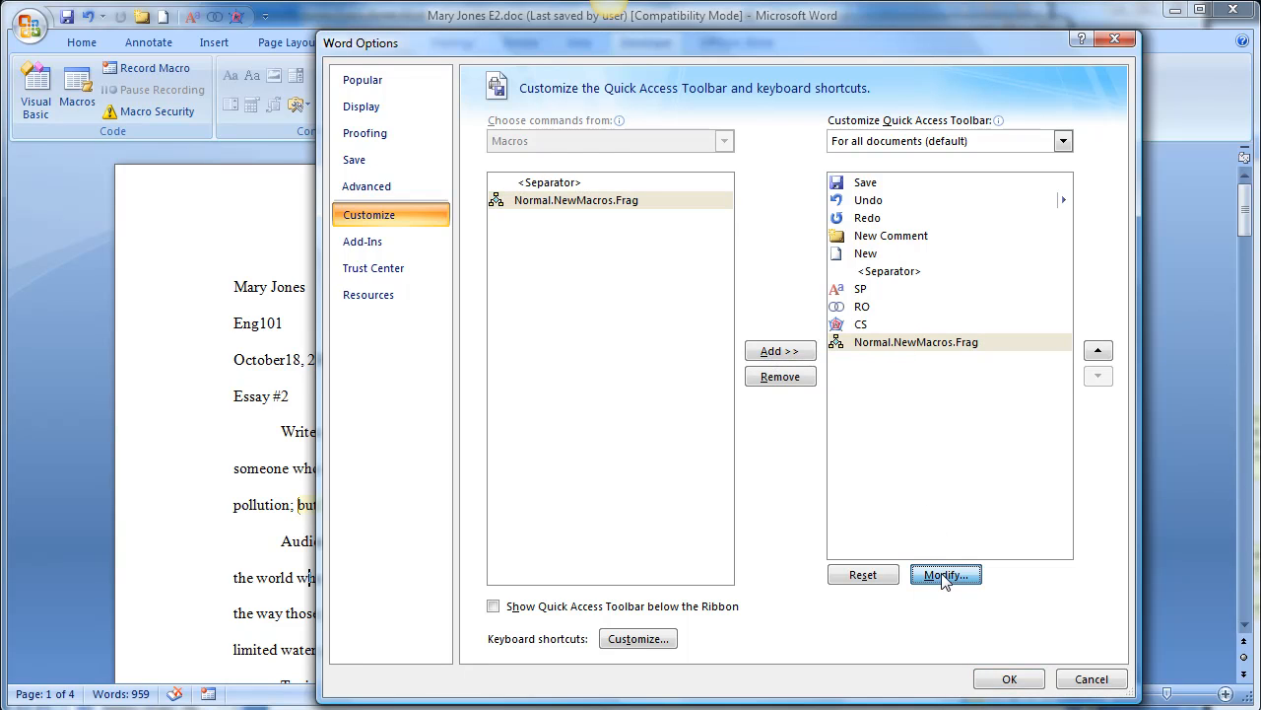
- Give the Frag entry a symbol and display name Frag, then close Word Options with recording running
click(946, 576)
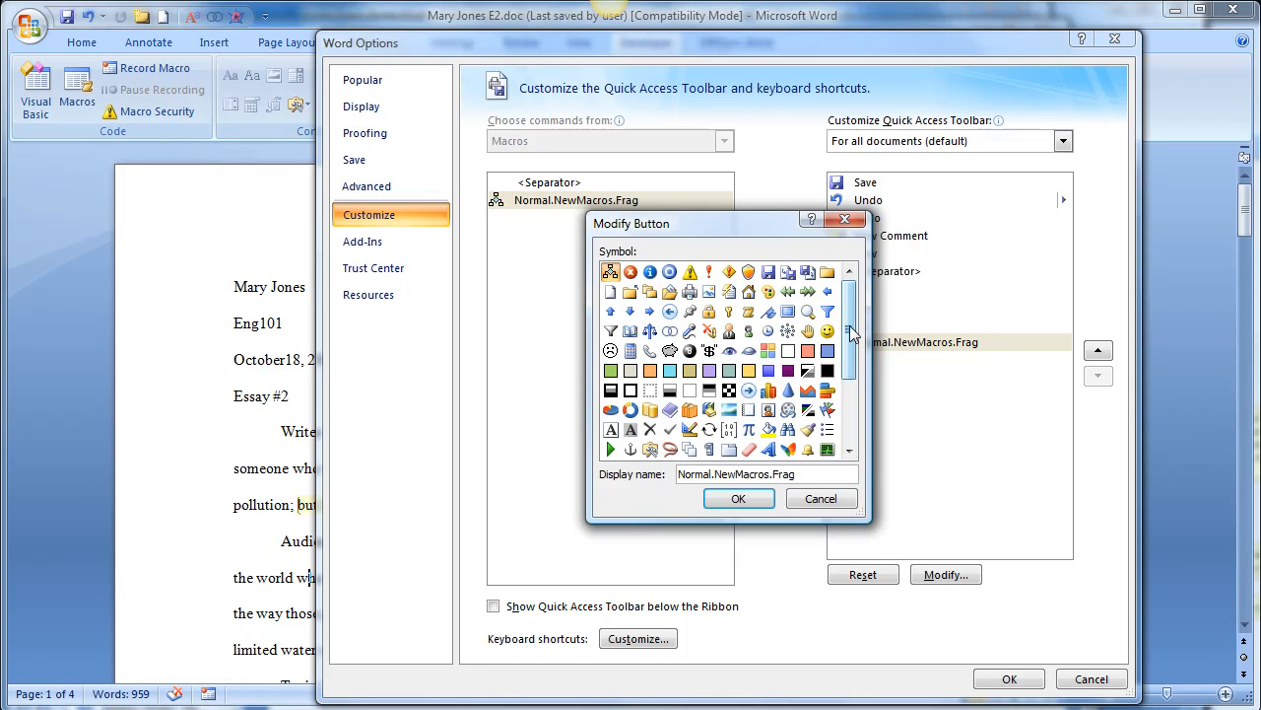
scroll(down, 3)
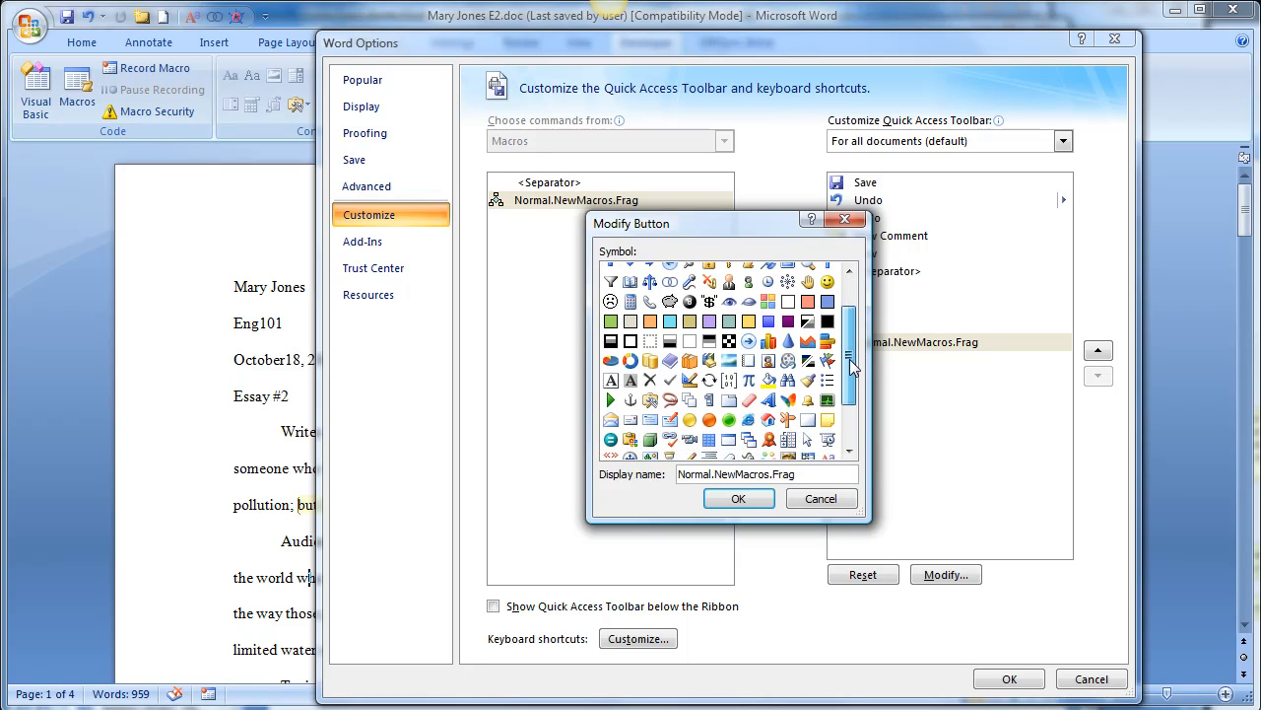
scroll(down, 3)
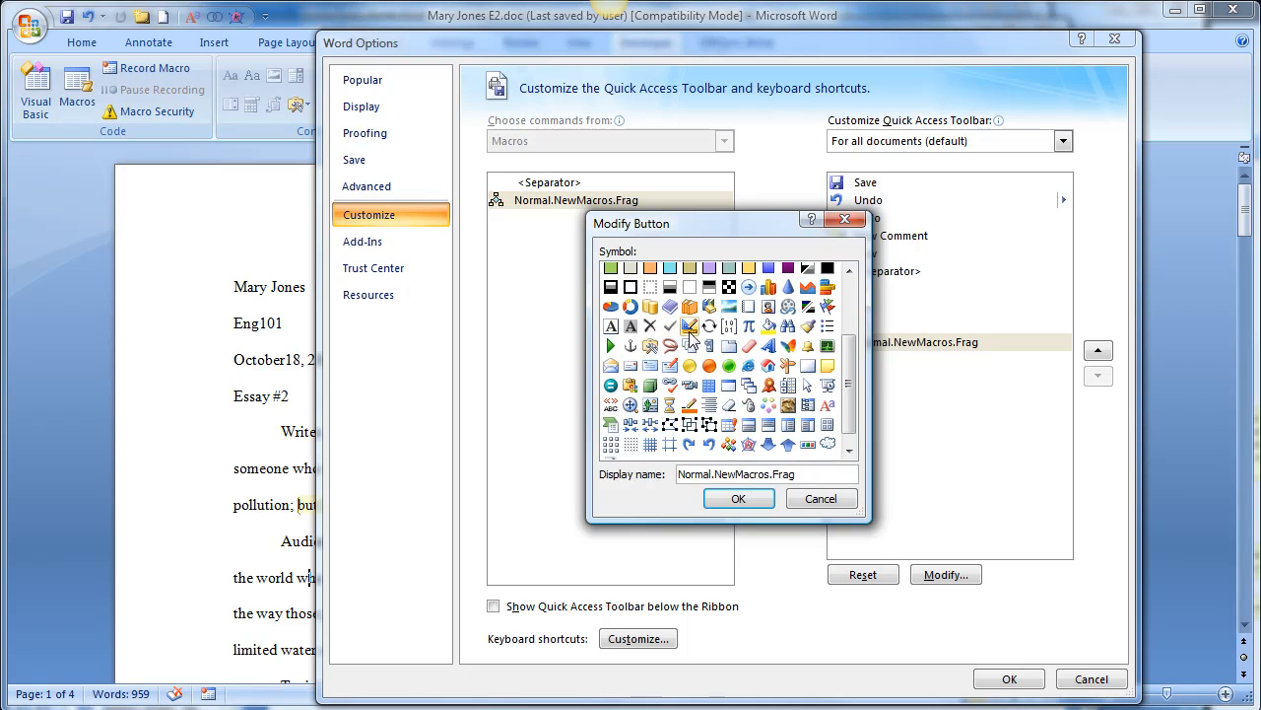
mouse_move(741, 339)
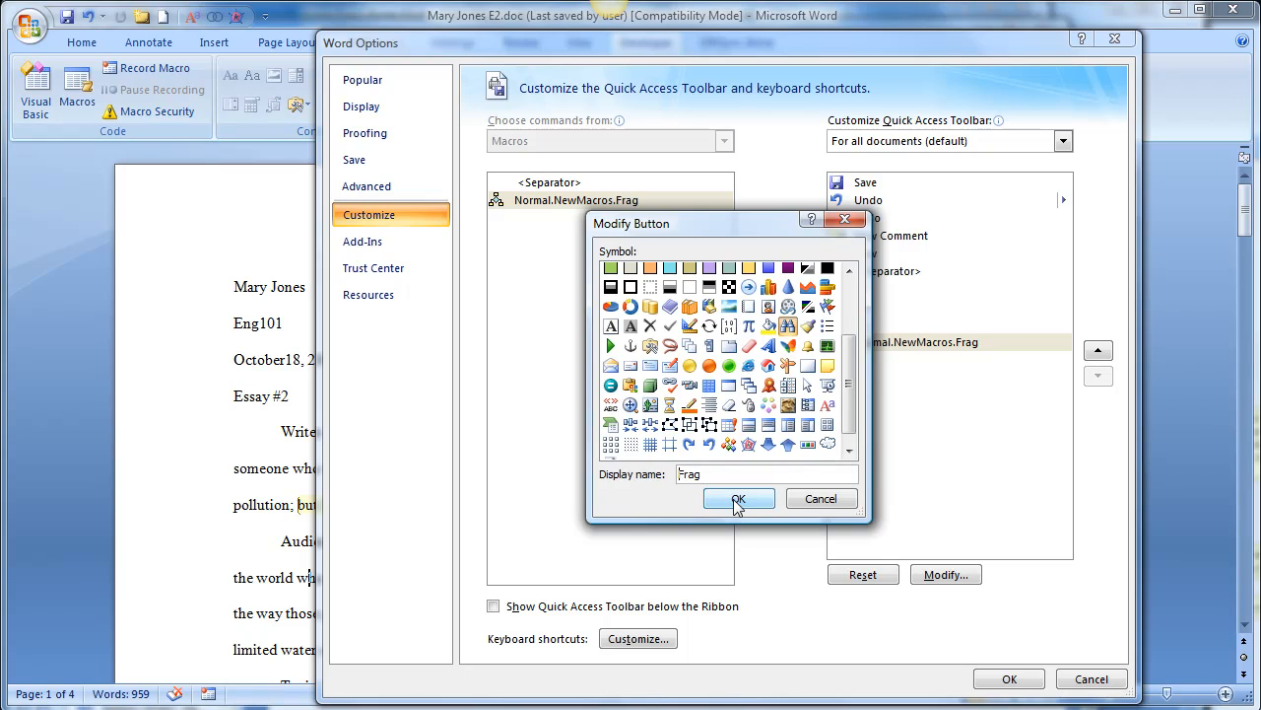
click(737, 497)
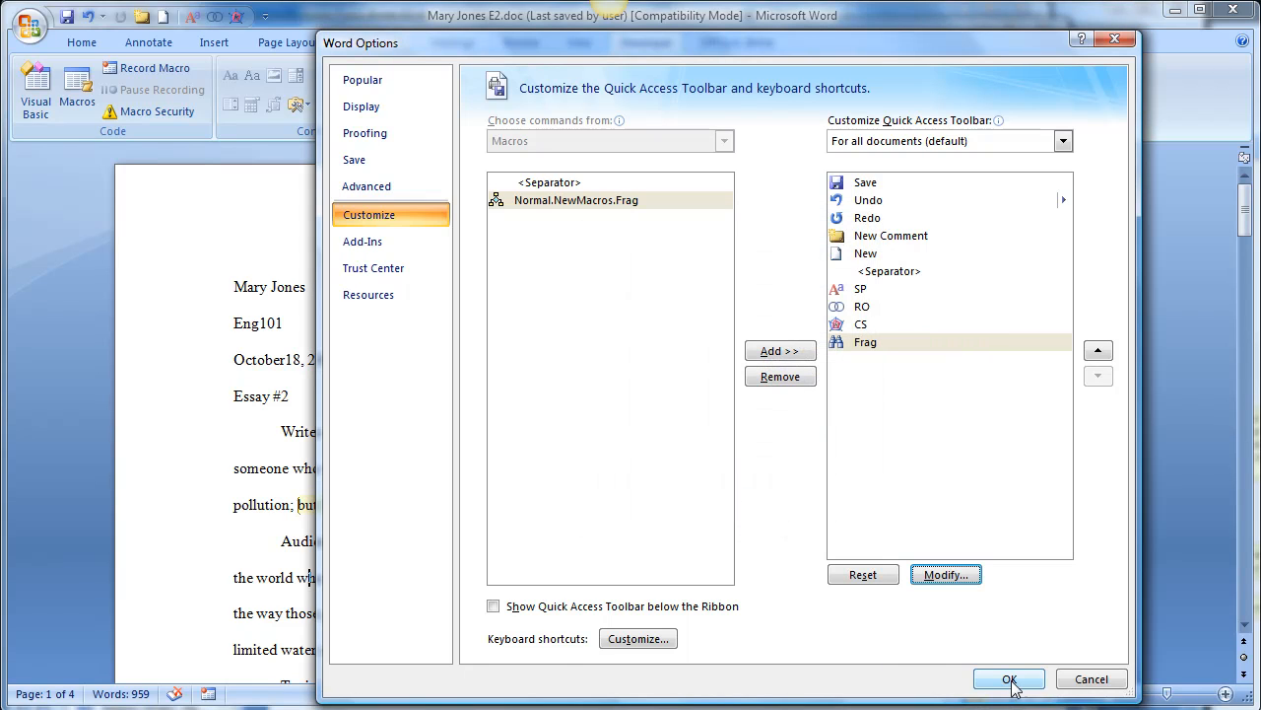
click(1010, 678)
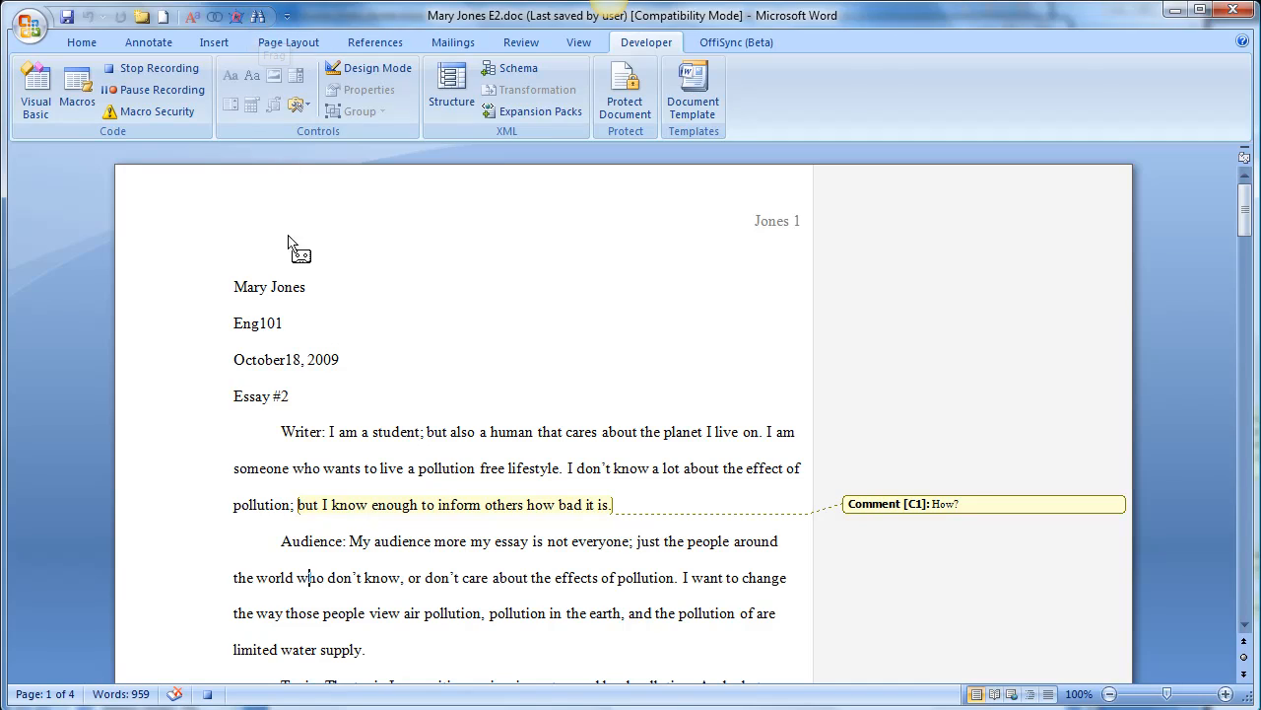
mouse_move(438, 370)
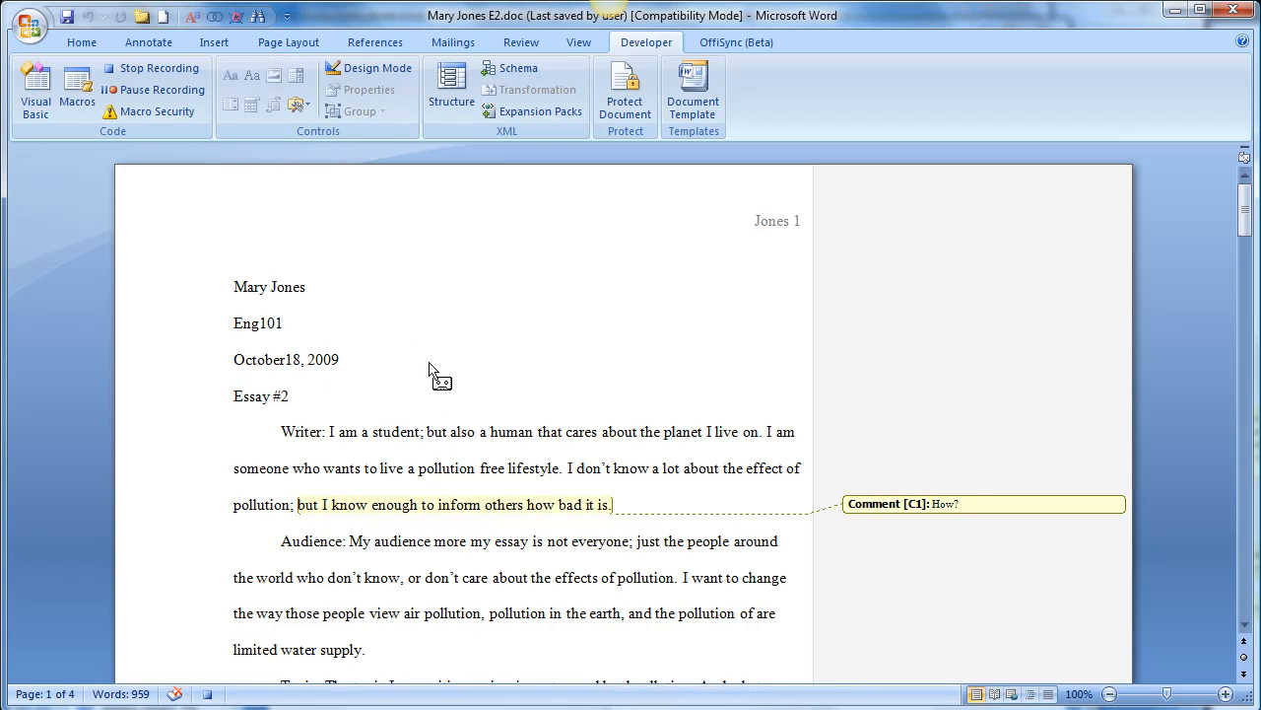
mouse_move(441, 408)
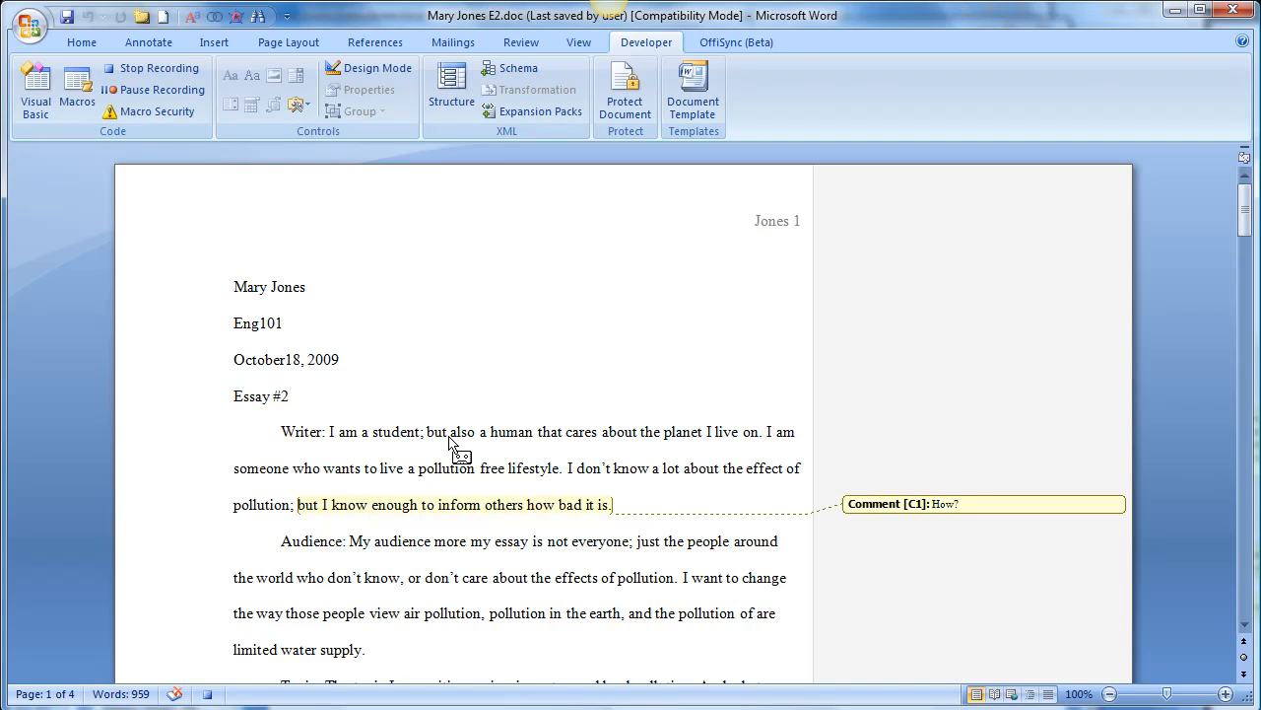
mouse_move(413, 503)
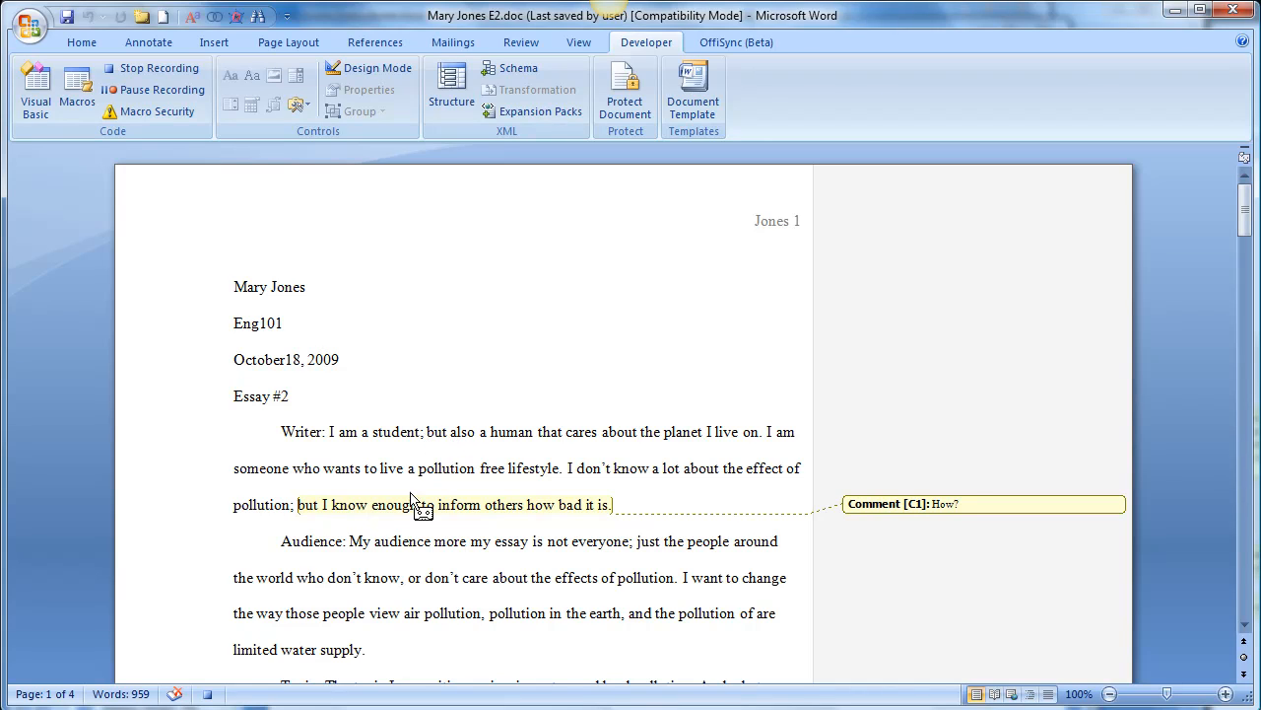
mouse_move(319, 621)
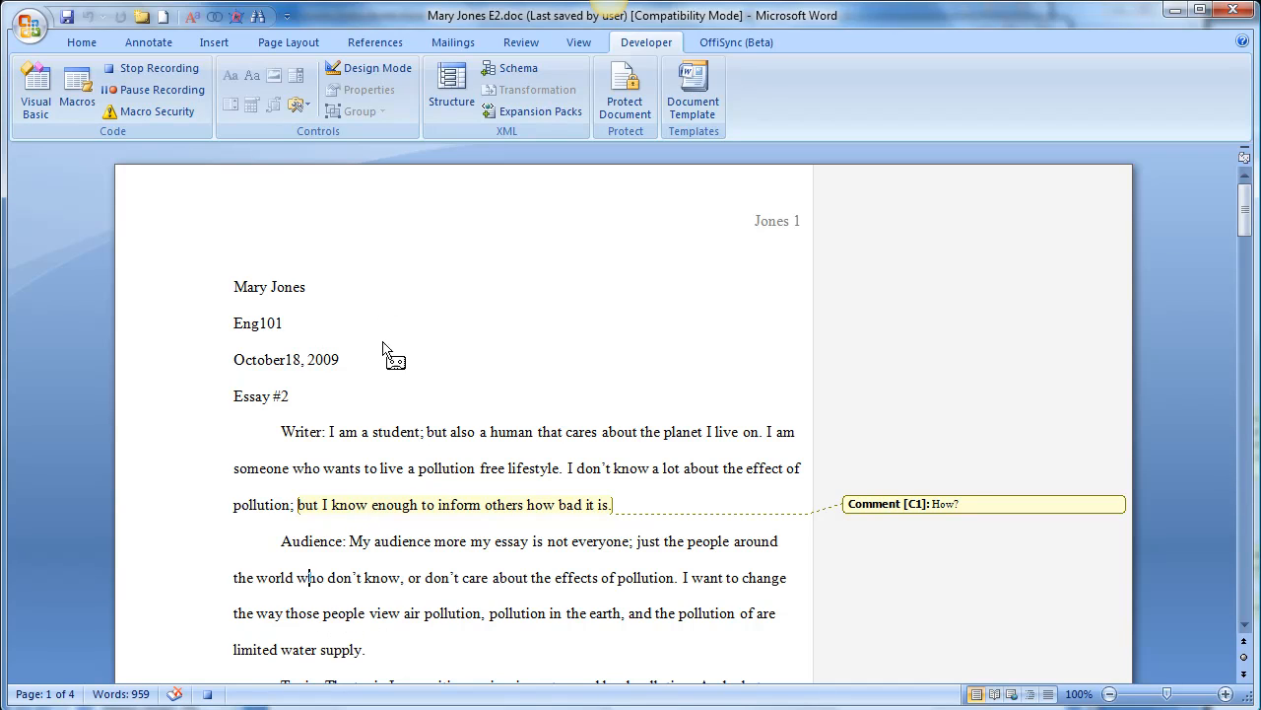
- Stop recording and select the sentence 'I want to change the way those people view…'
click(154, 67)
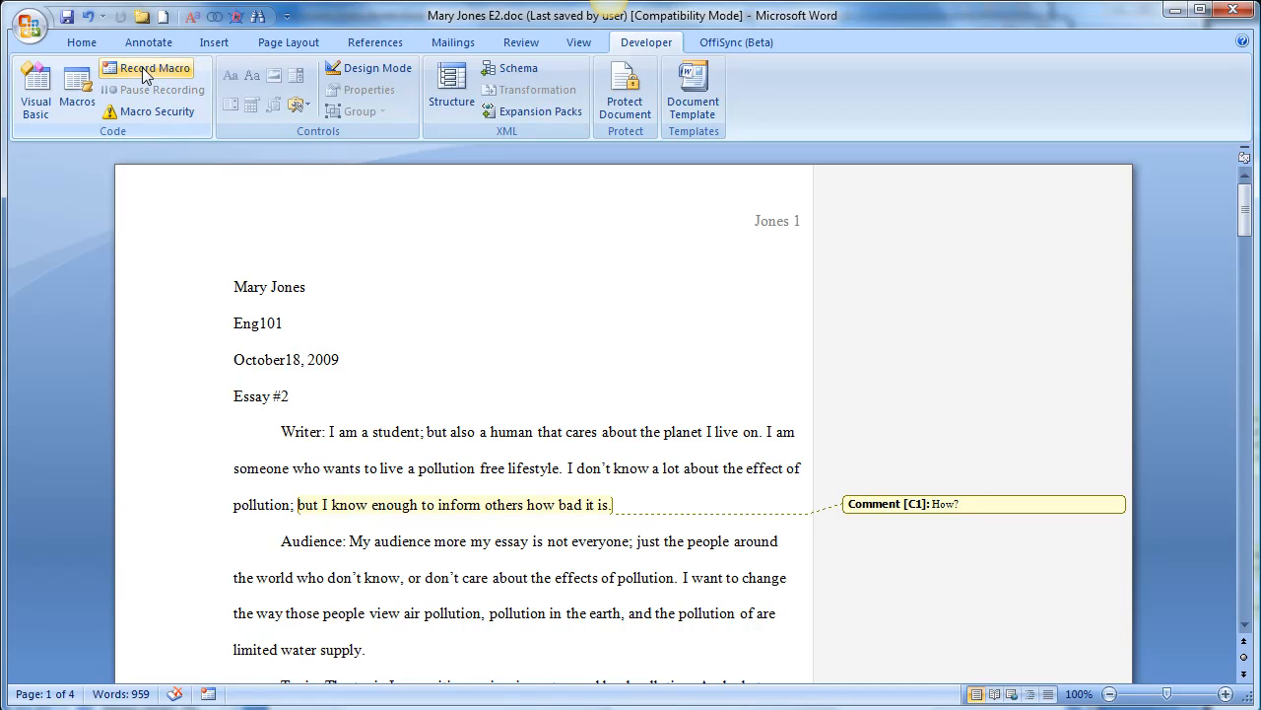
mouse_move(346, 584)
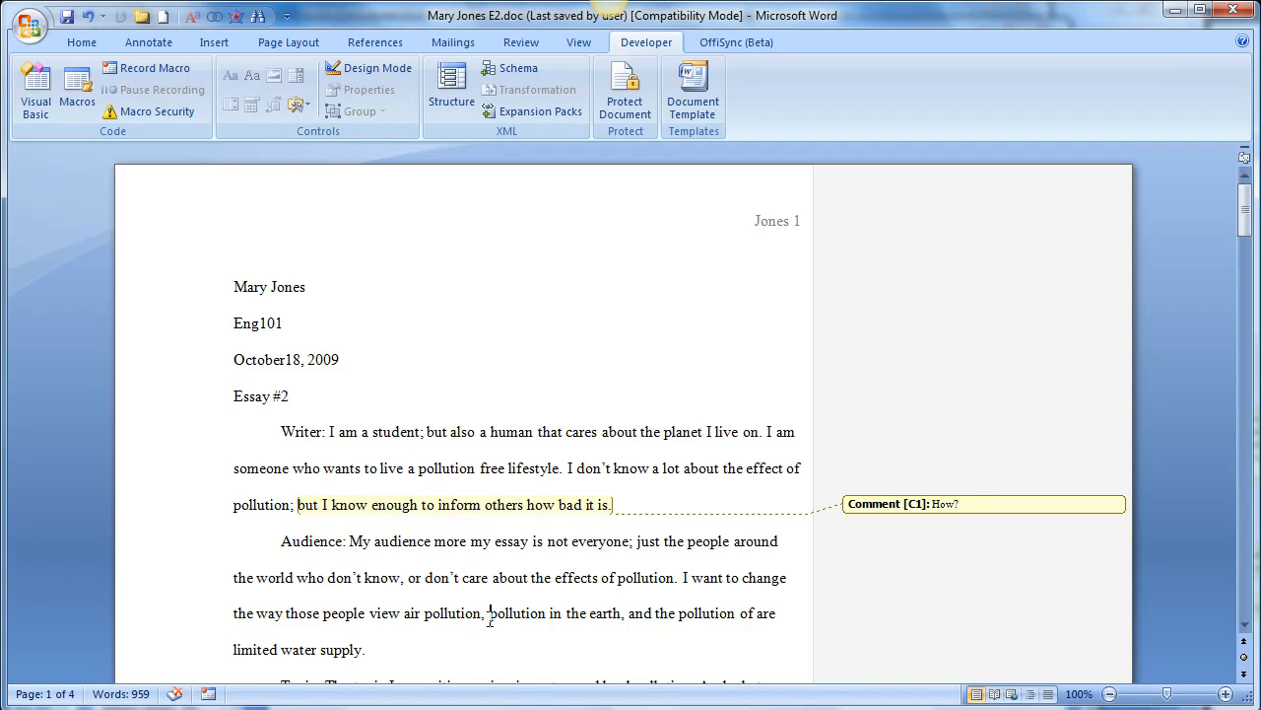
mouse_move(678, 578)
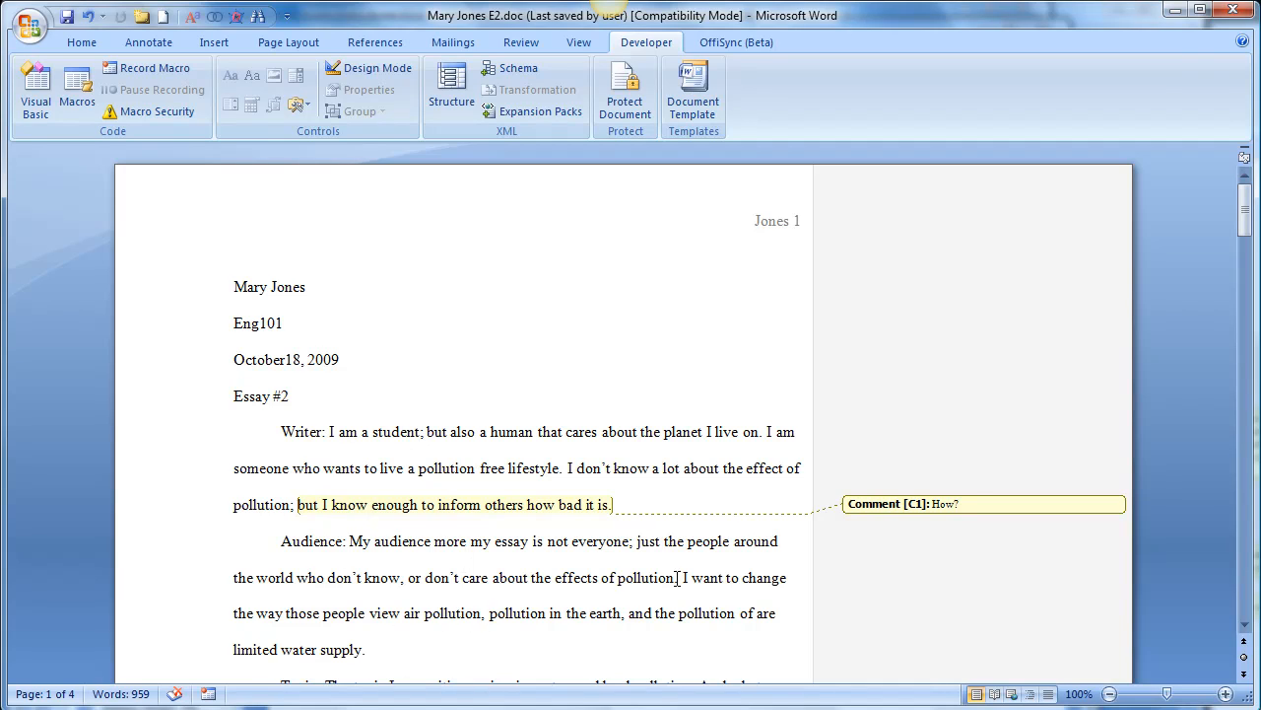
drag(682, 577, 371, 650)
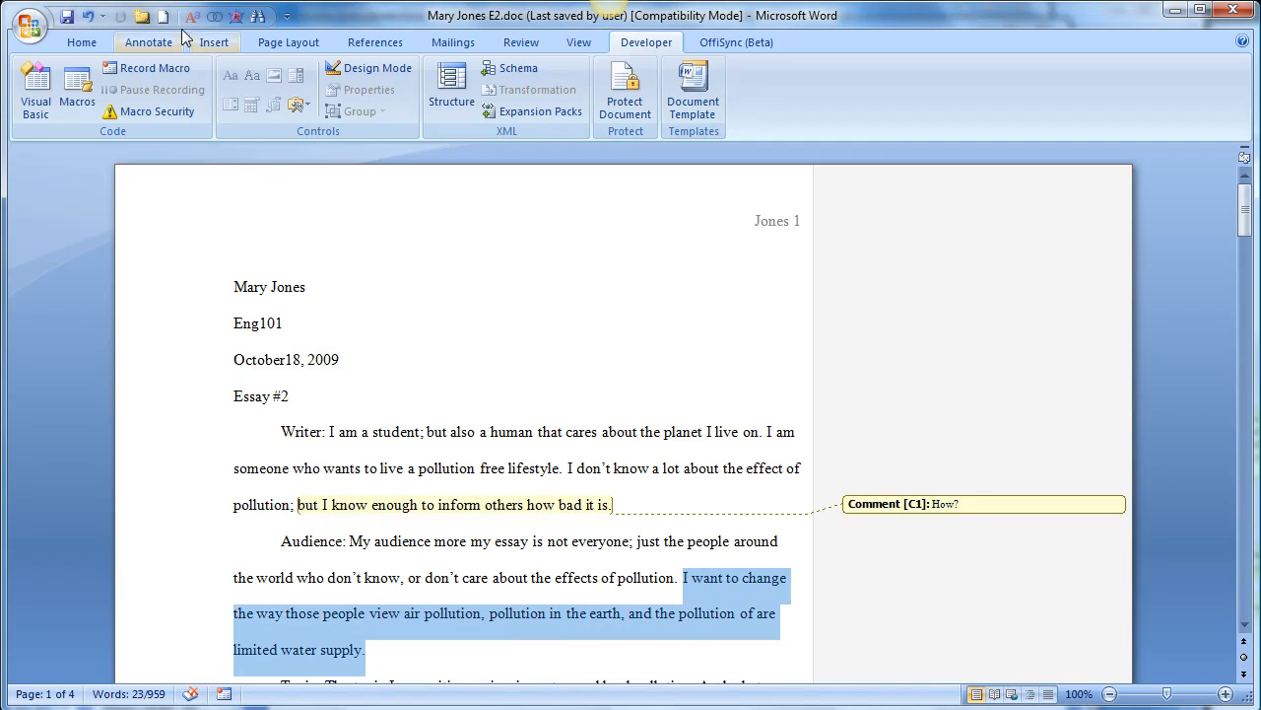
- Record a new macro named Frag described as Sentence Fragment, confirming to reach the replace prompt
click(150, 67)
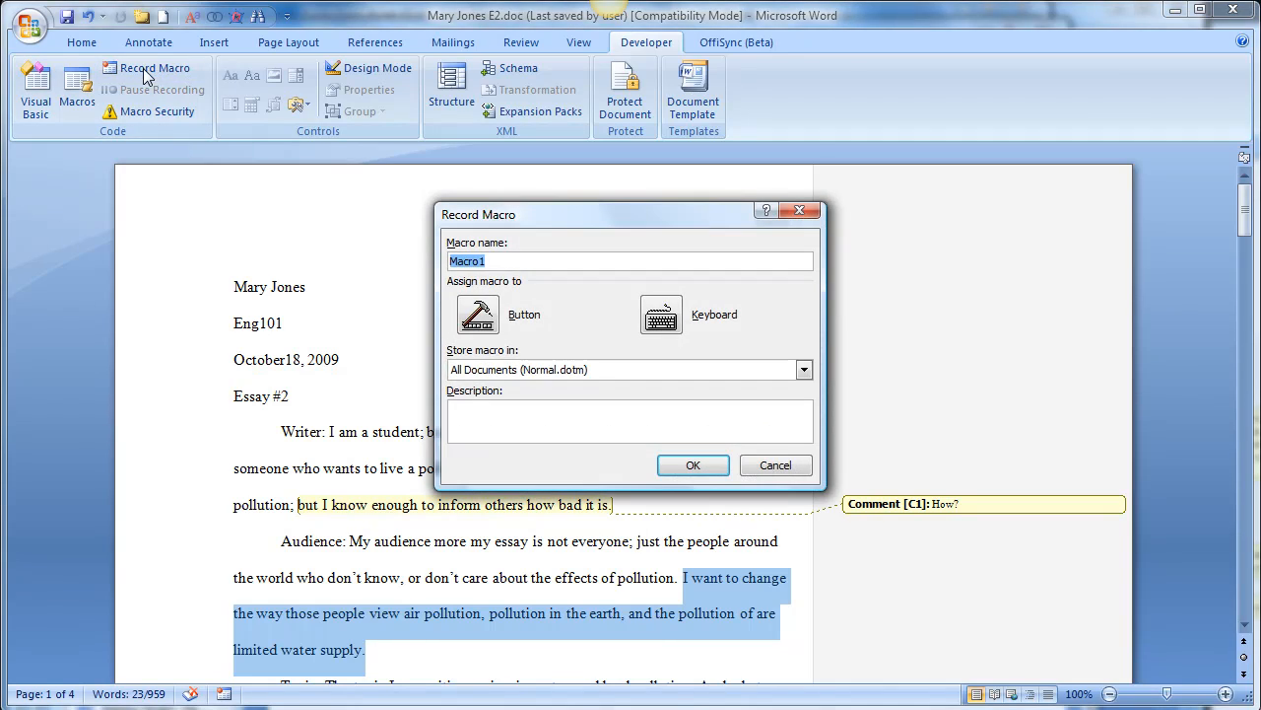
text(Frag)
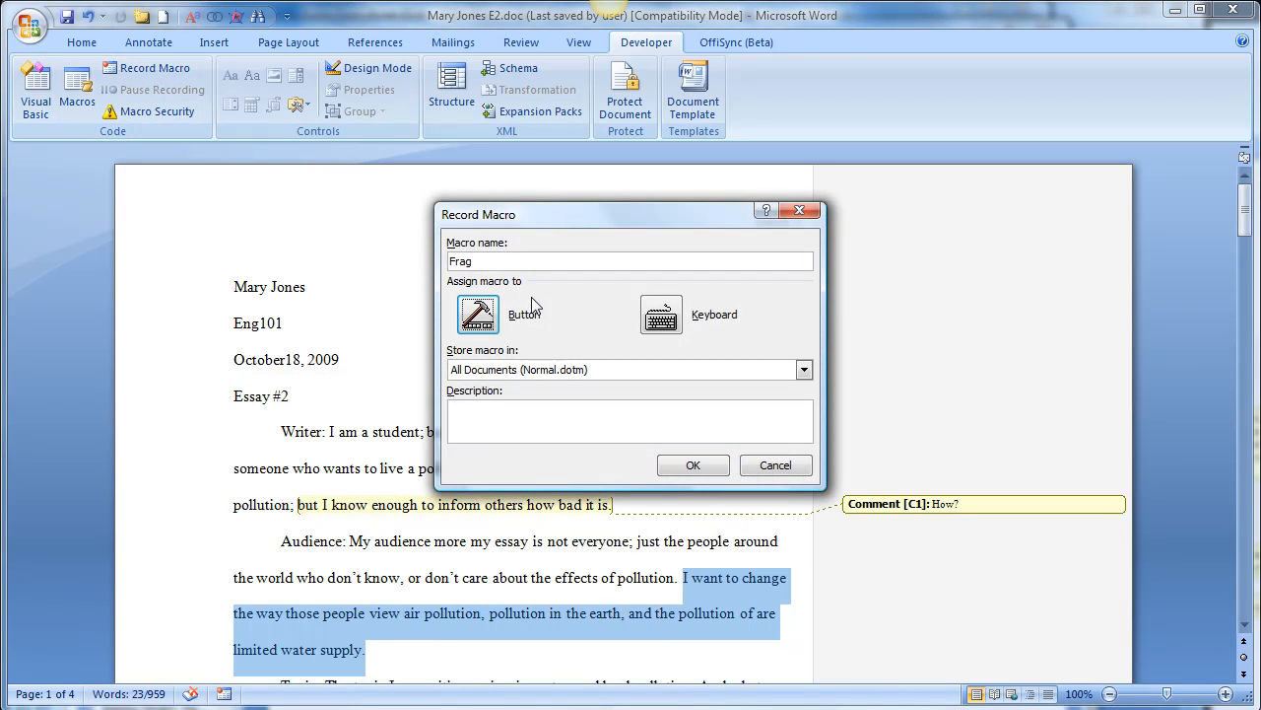
text(G)
click(629, 420)
text(fr)
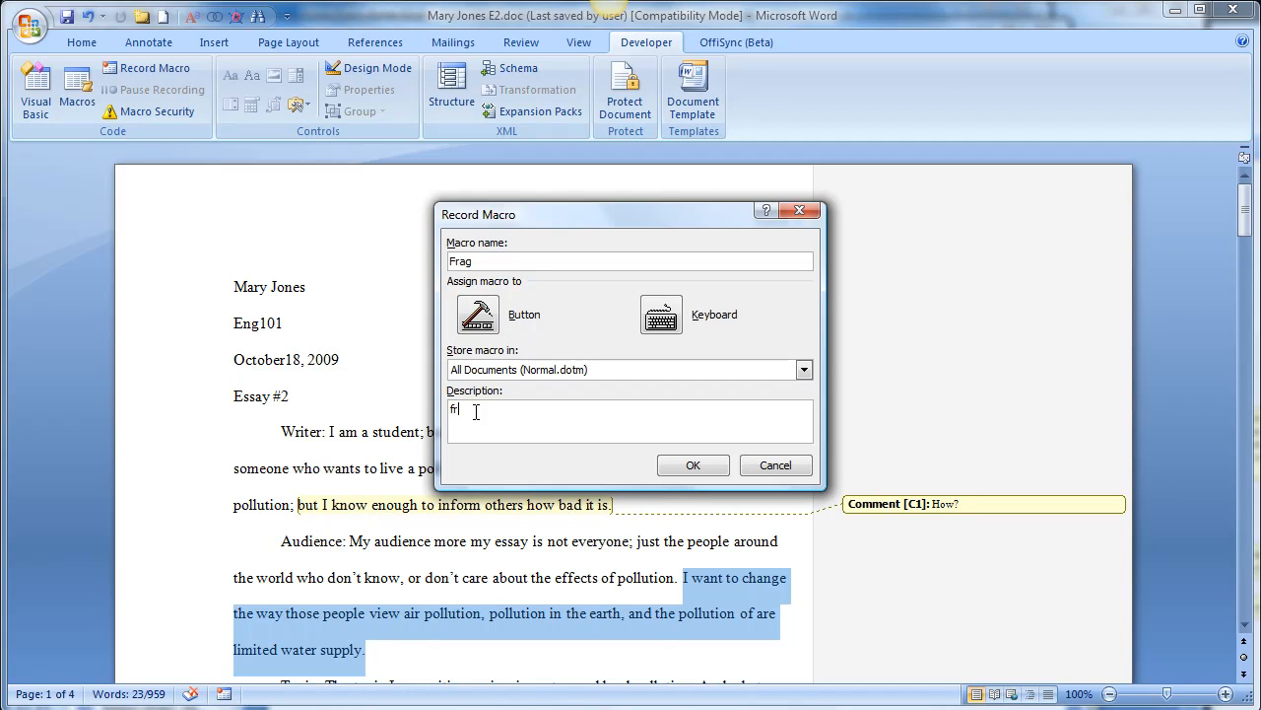
text(Sentence F)
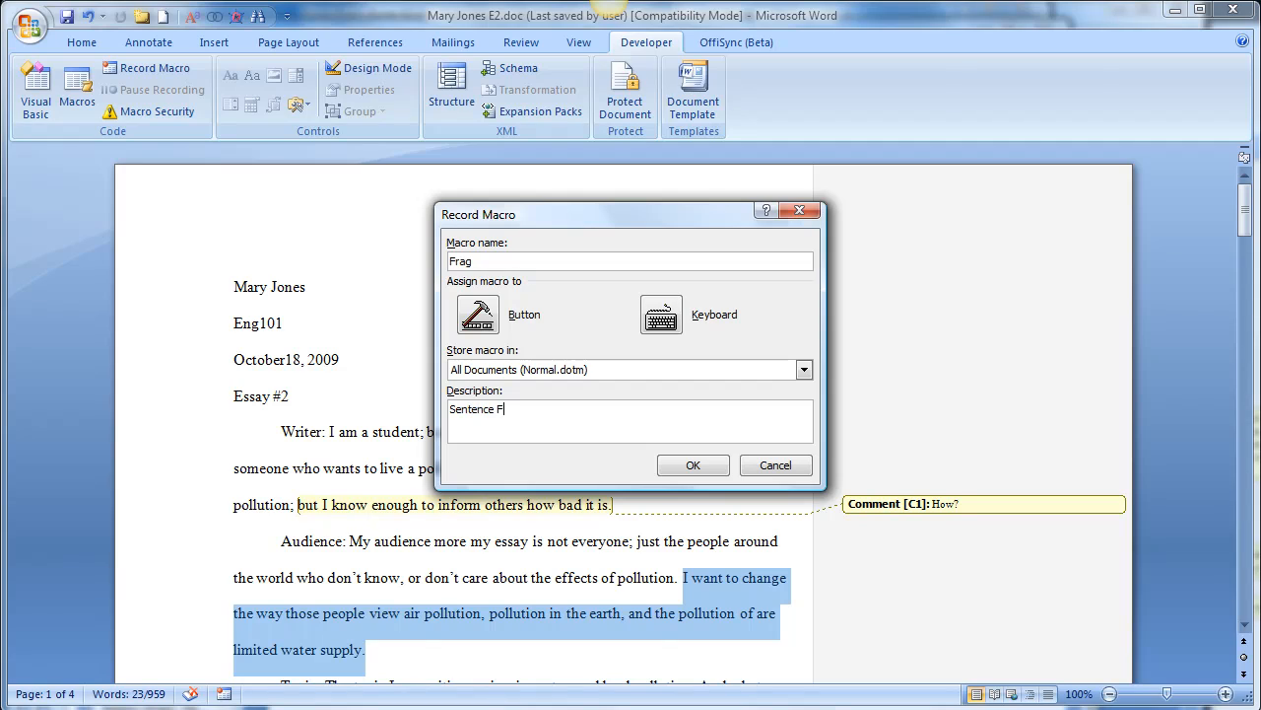
text(ragme)
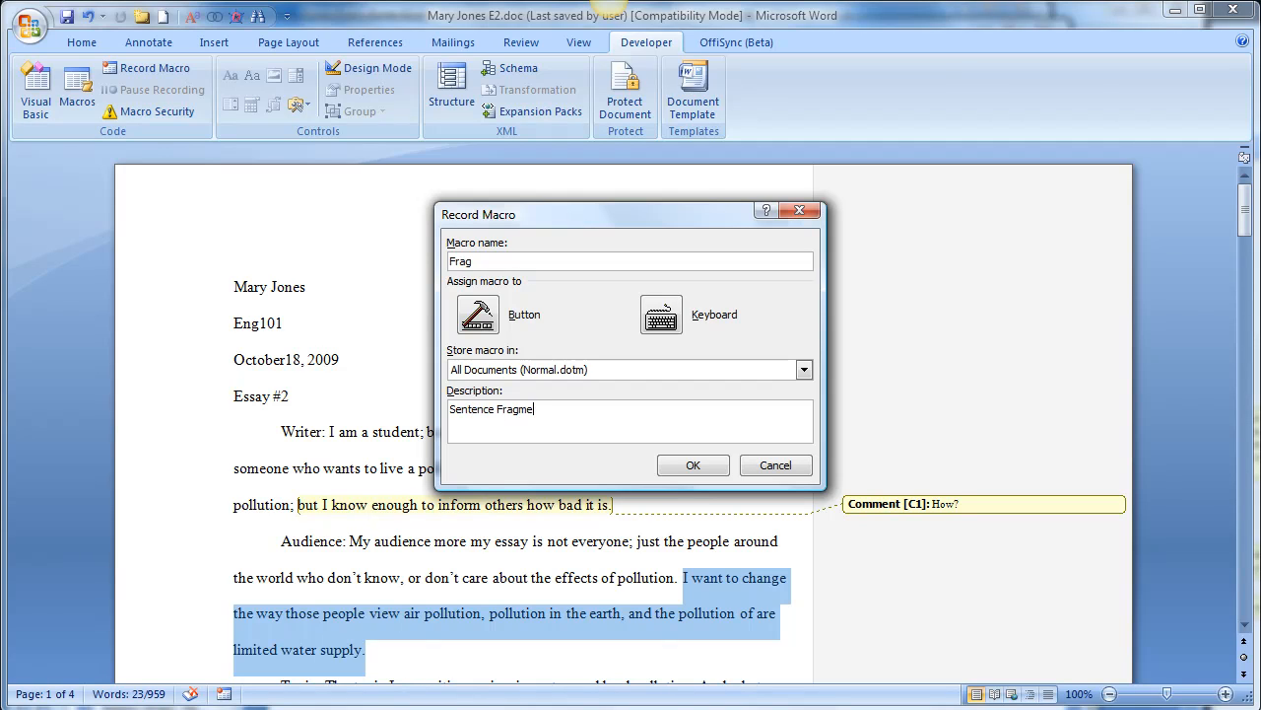
click(694, 465)
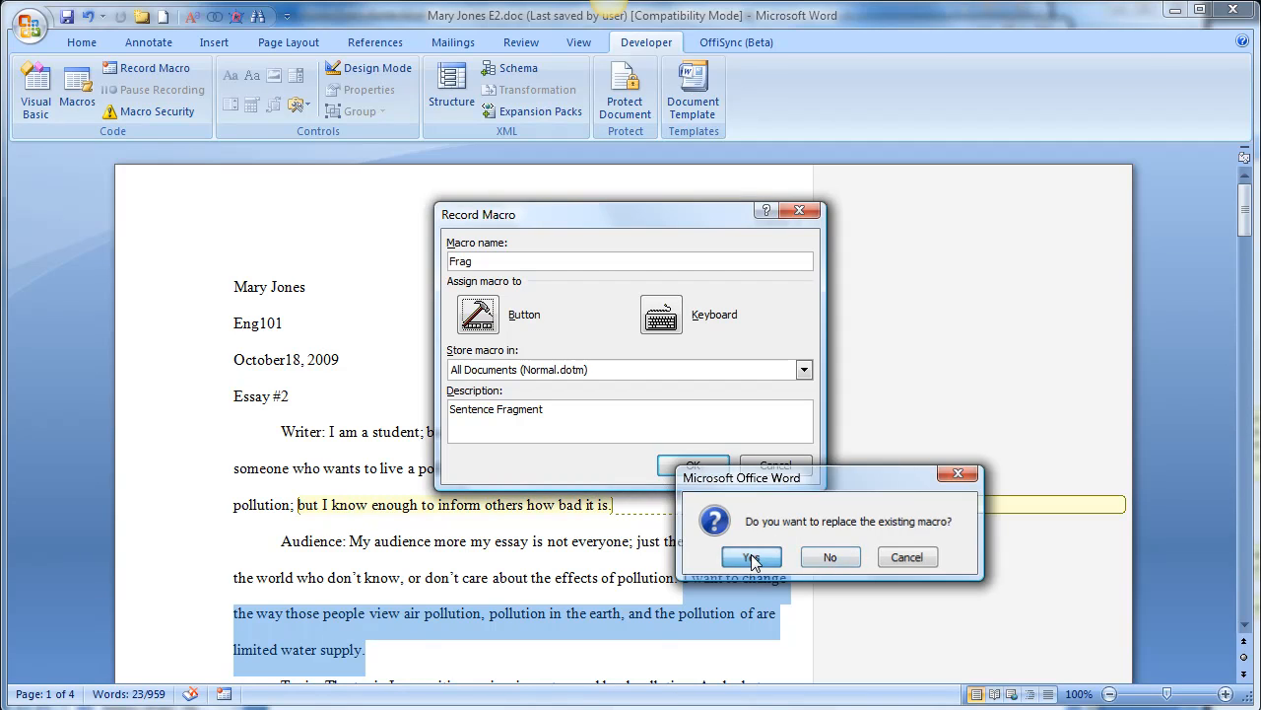
- Replace the existing Frag macro and add it to the toolbar with an icon and display name Frag
click(751, 556)
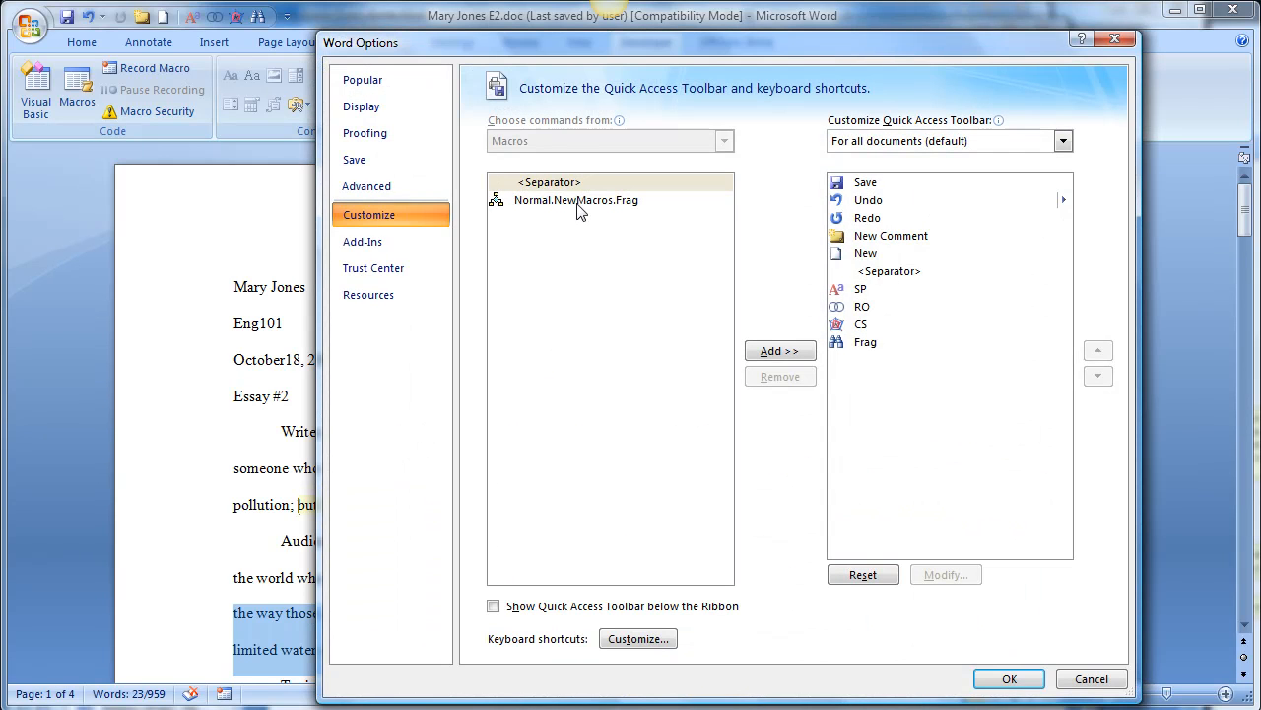
click(780, 351)
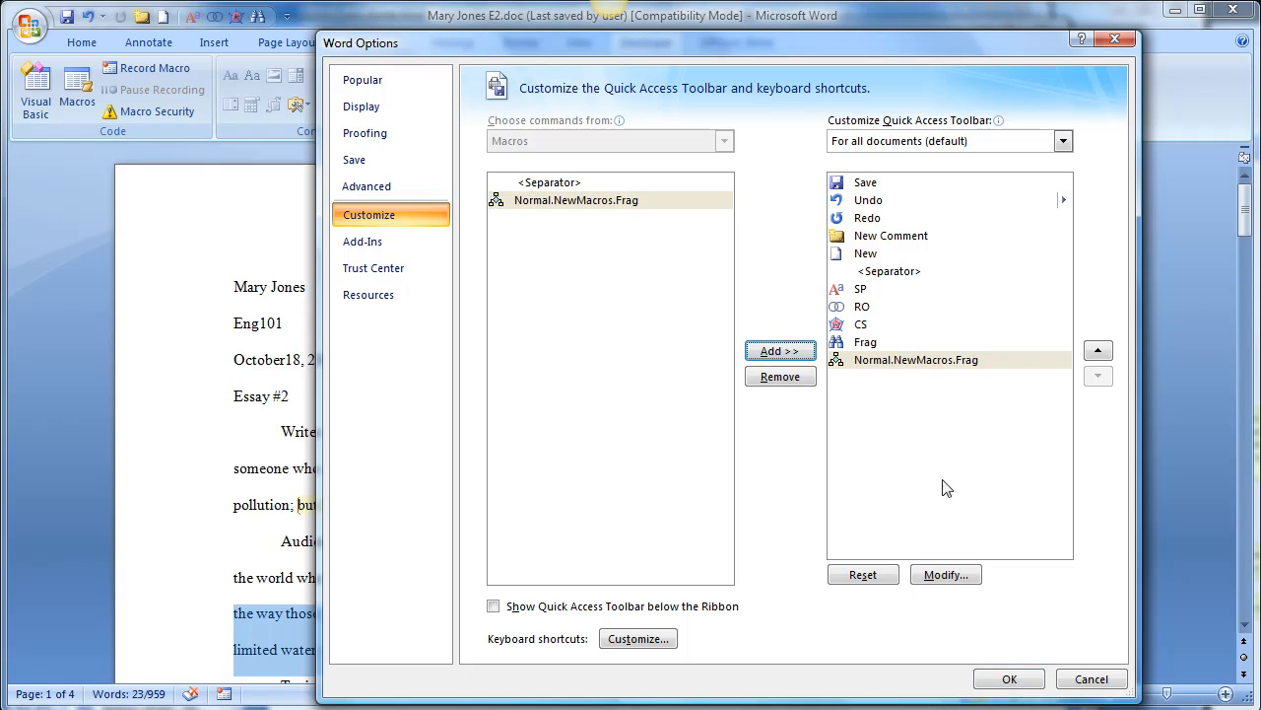
click(946, 576)
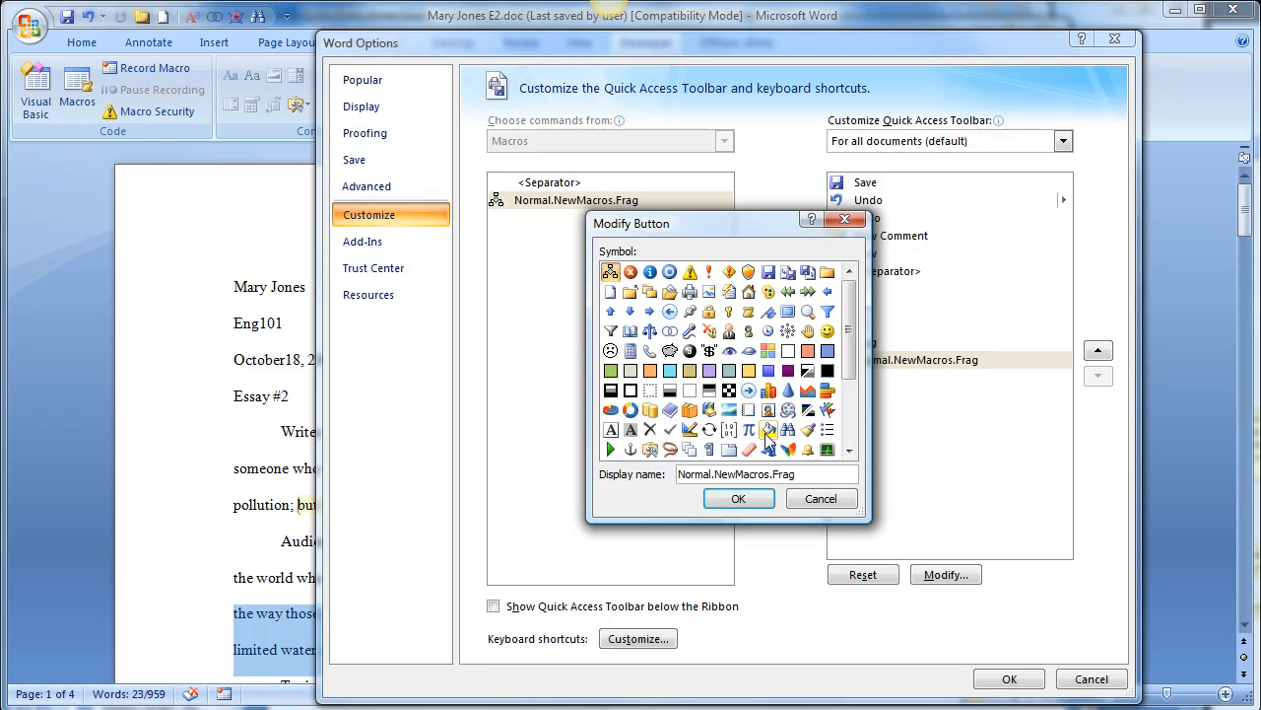
click(767, 429)
text(Frag)
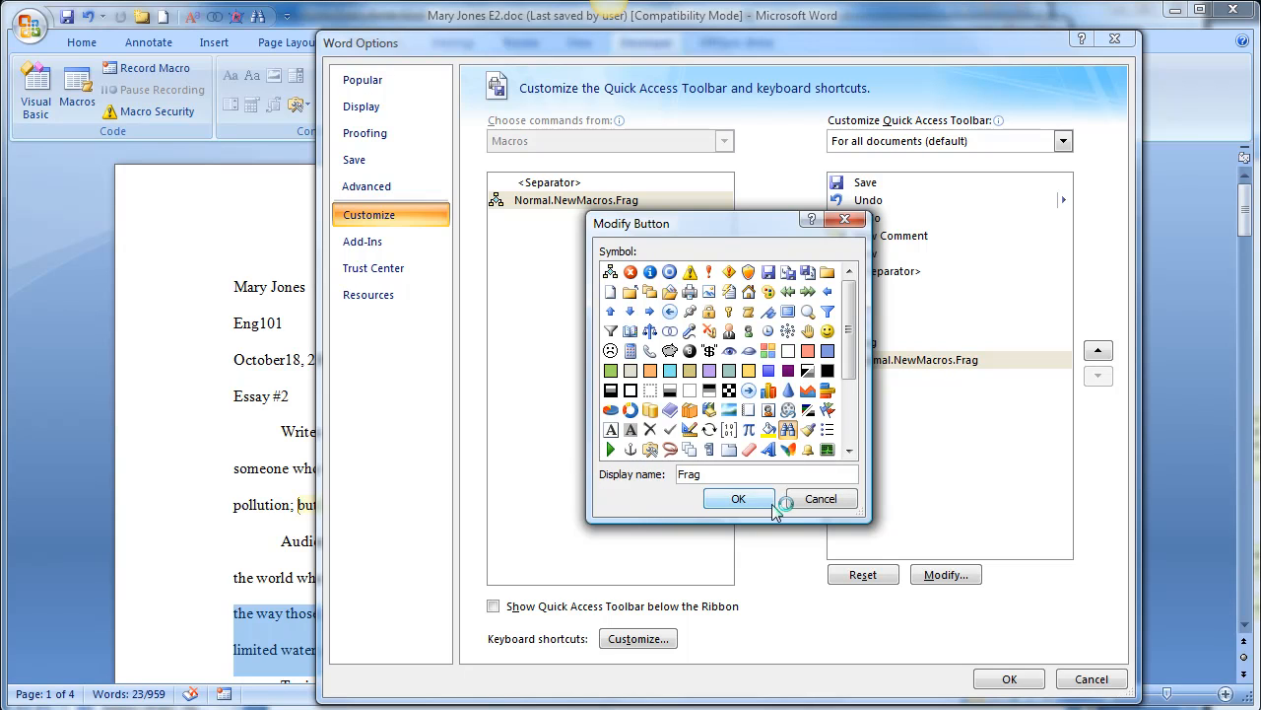
click(738, 496)
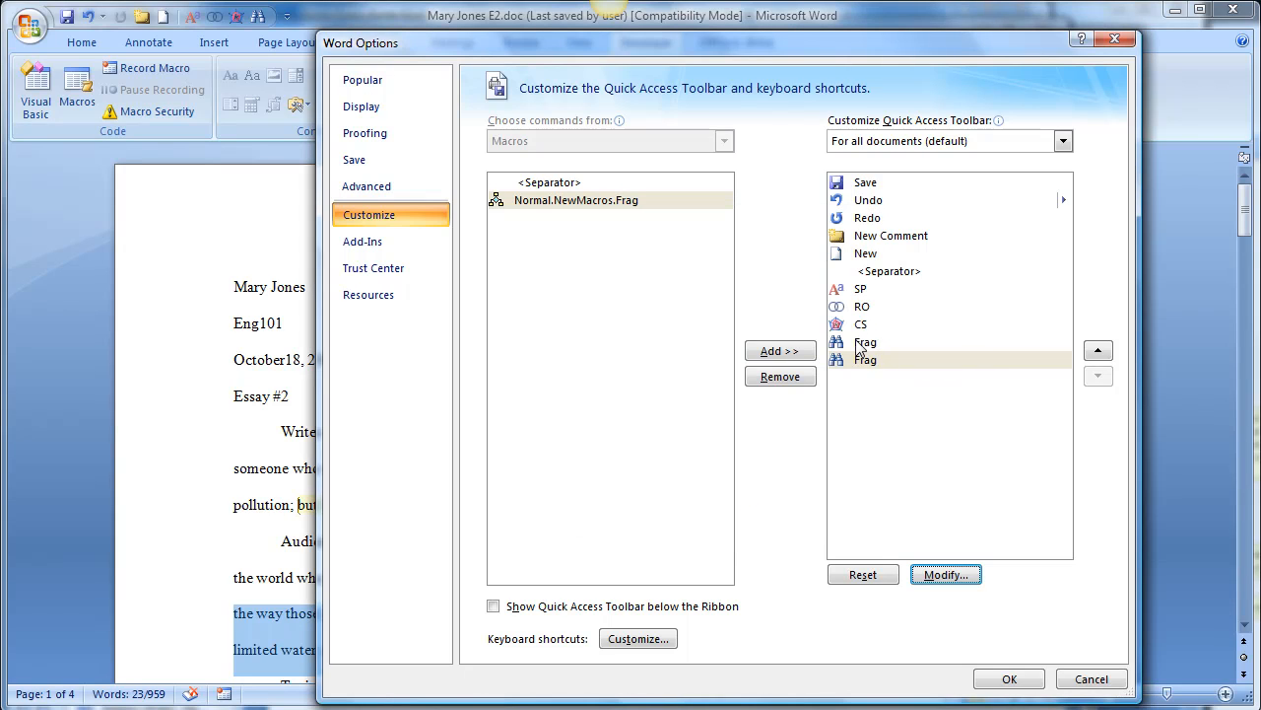
- Remove the older duplicate Frag entry from the Quick Access Toolbar list
click(865, 343)
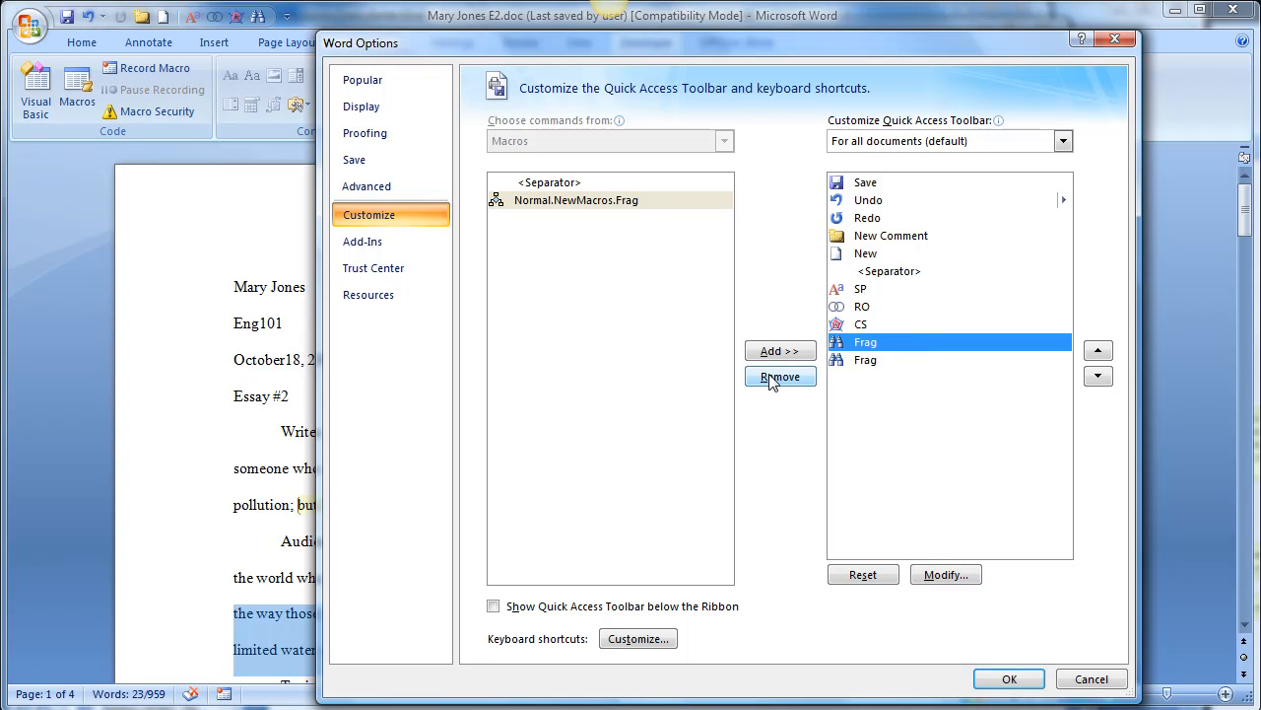
click(781, 377)
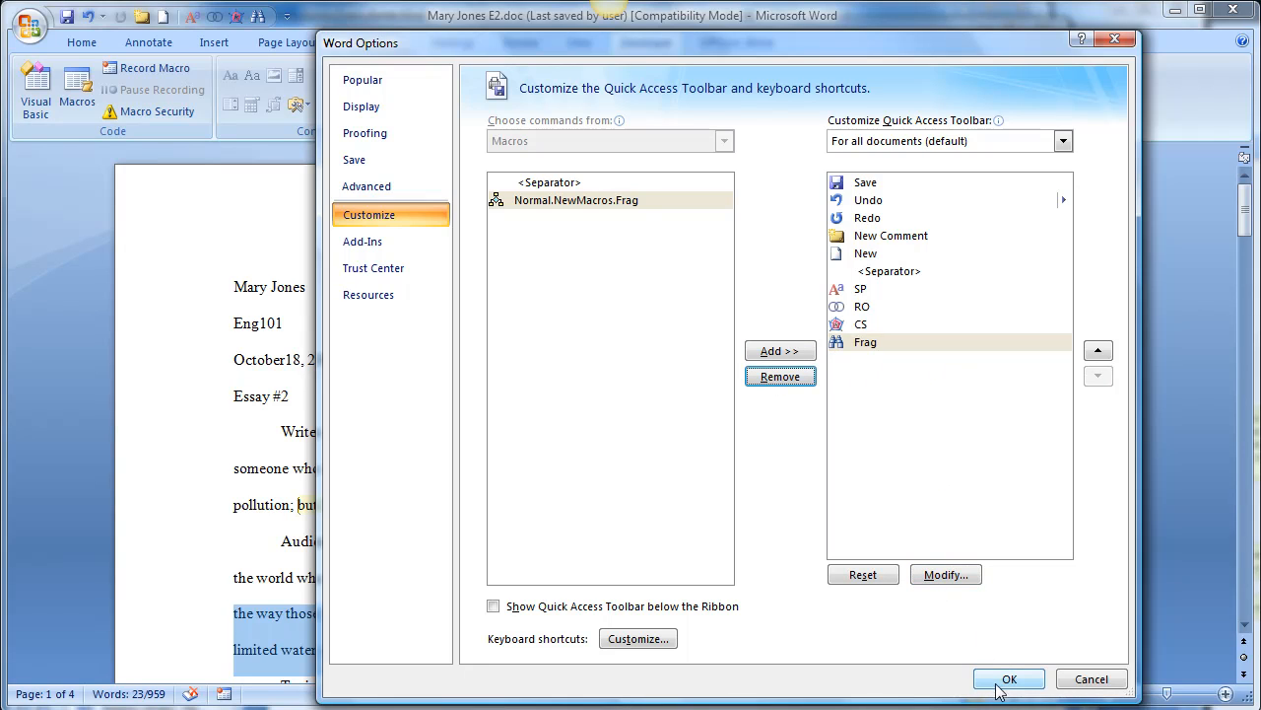
- Close the options and record a Review comment reading 'Sentence Fragment' on the selected sentence
click(1009, 678)
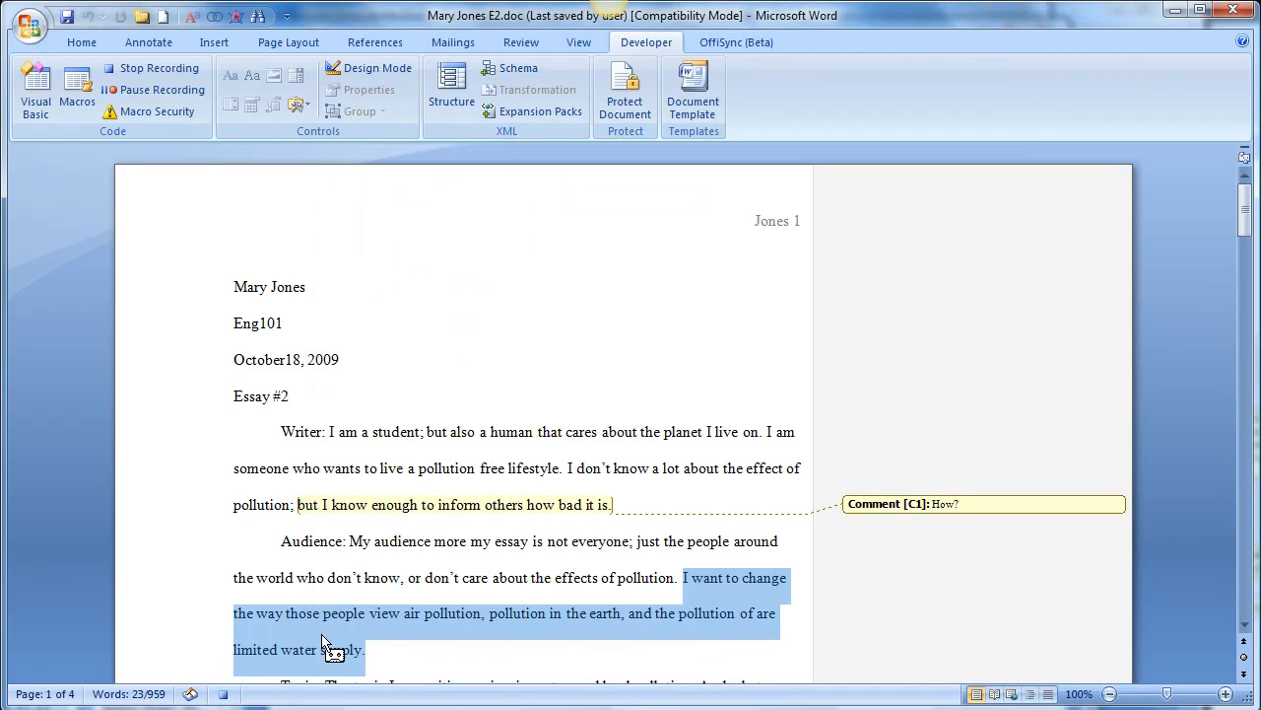
mouse_move(391, 634)
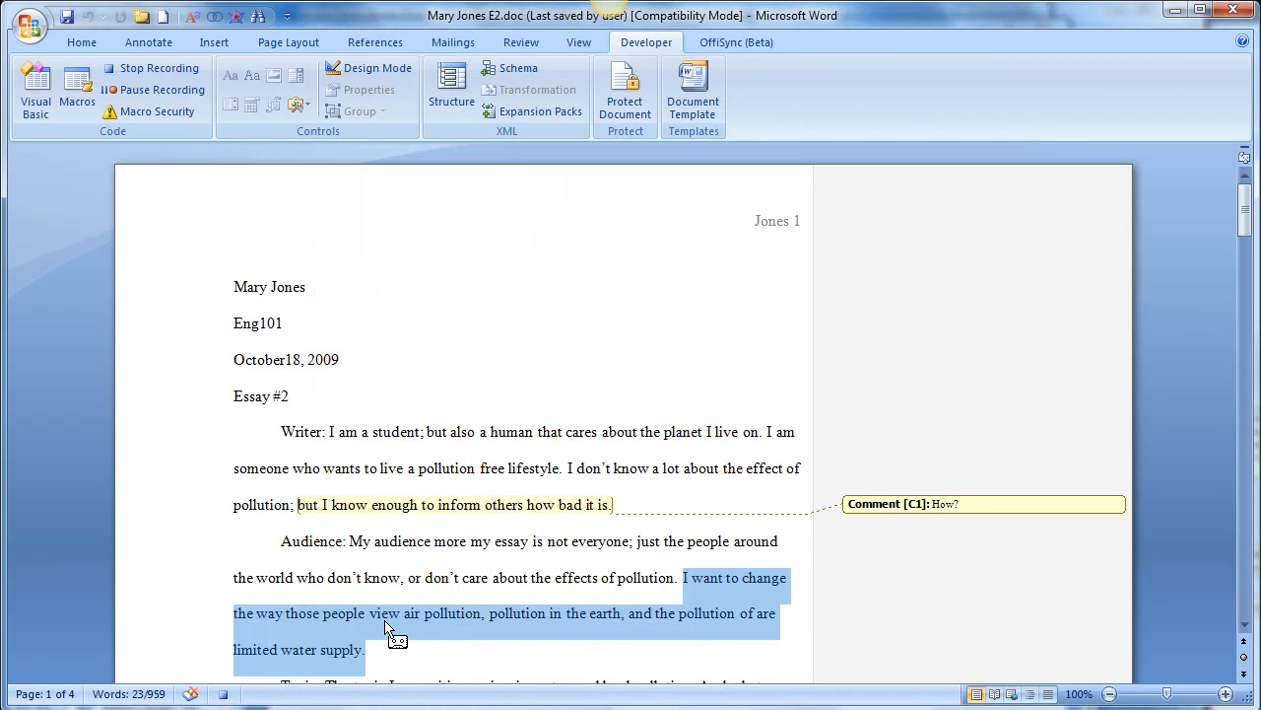
mouse_move(418, 592)
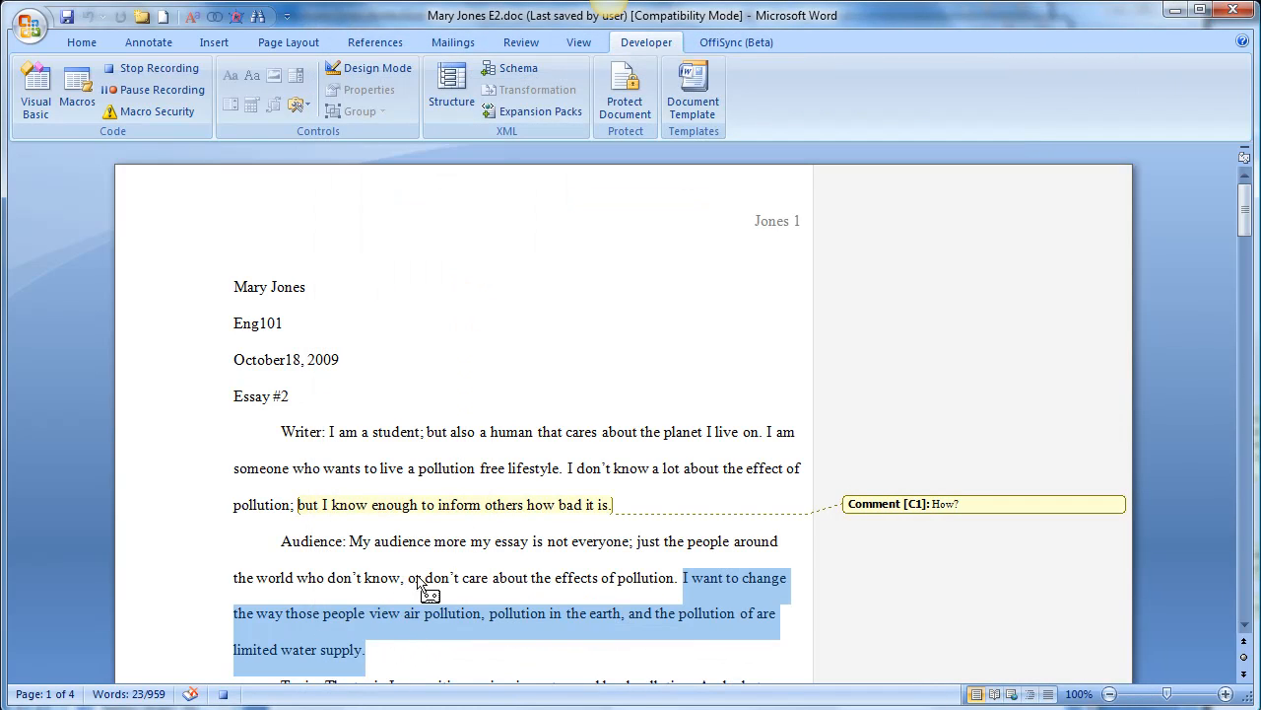
mouse_move(426, 572)
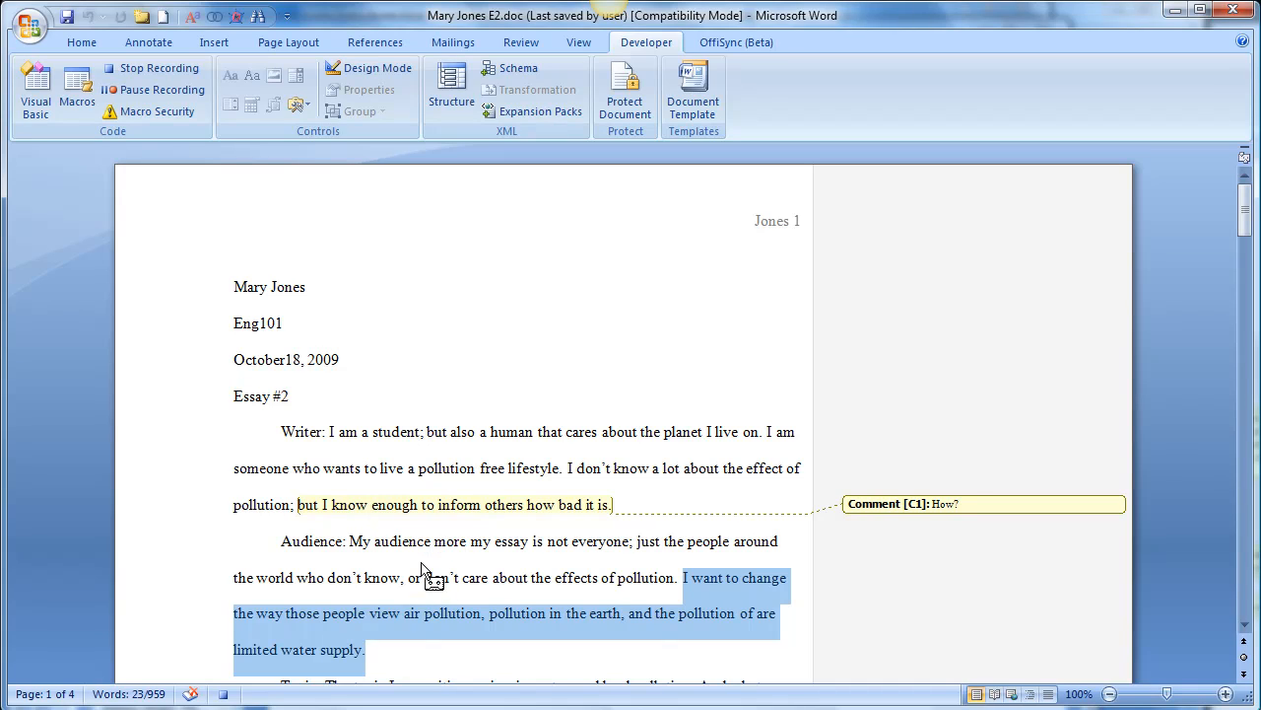
mouse_move(382, 583)
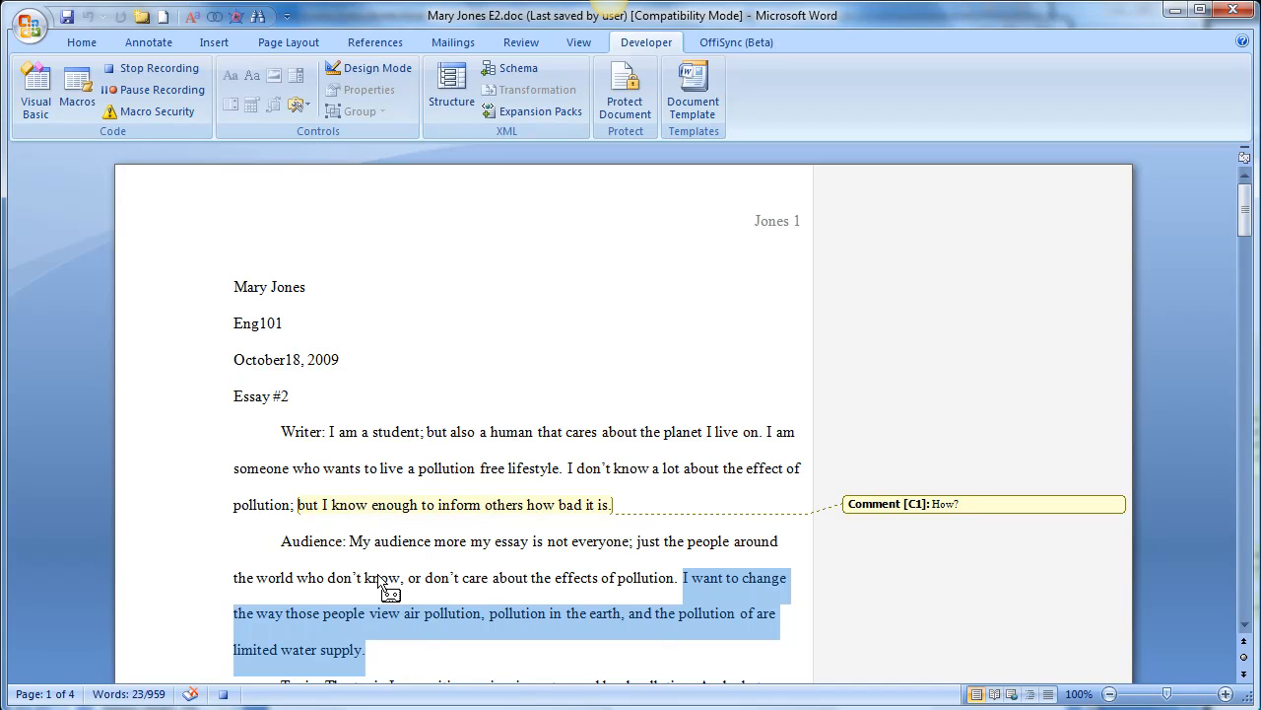
click(520, 41)
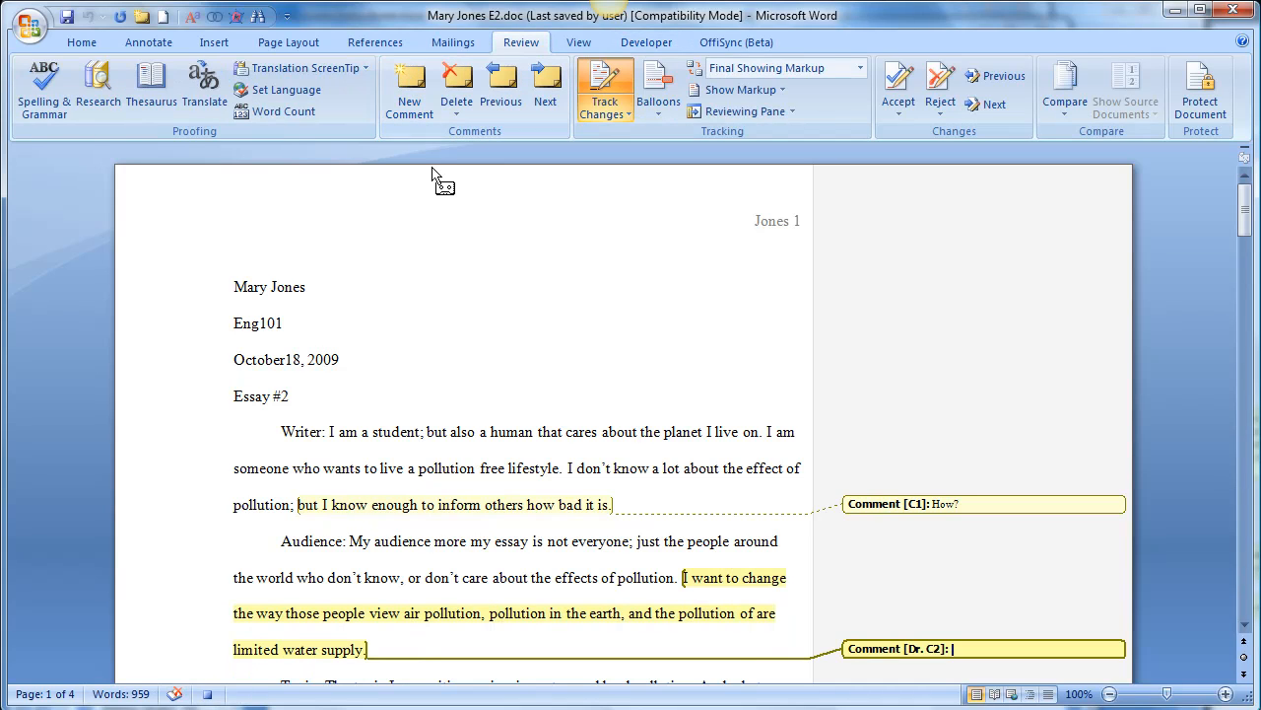
text(Sentence Fragment)
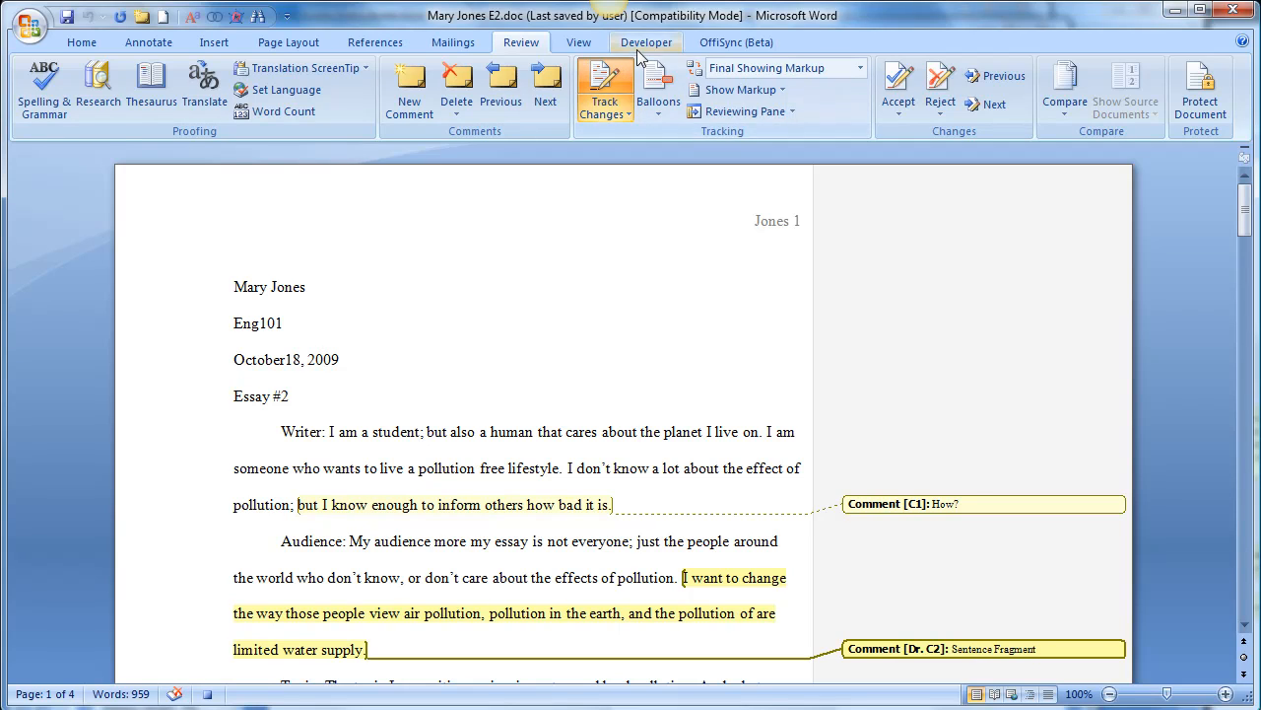
click(646, 41)
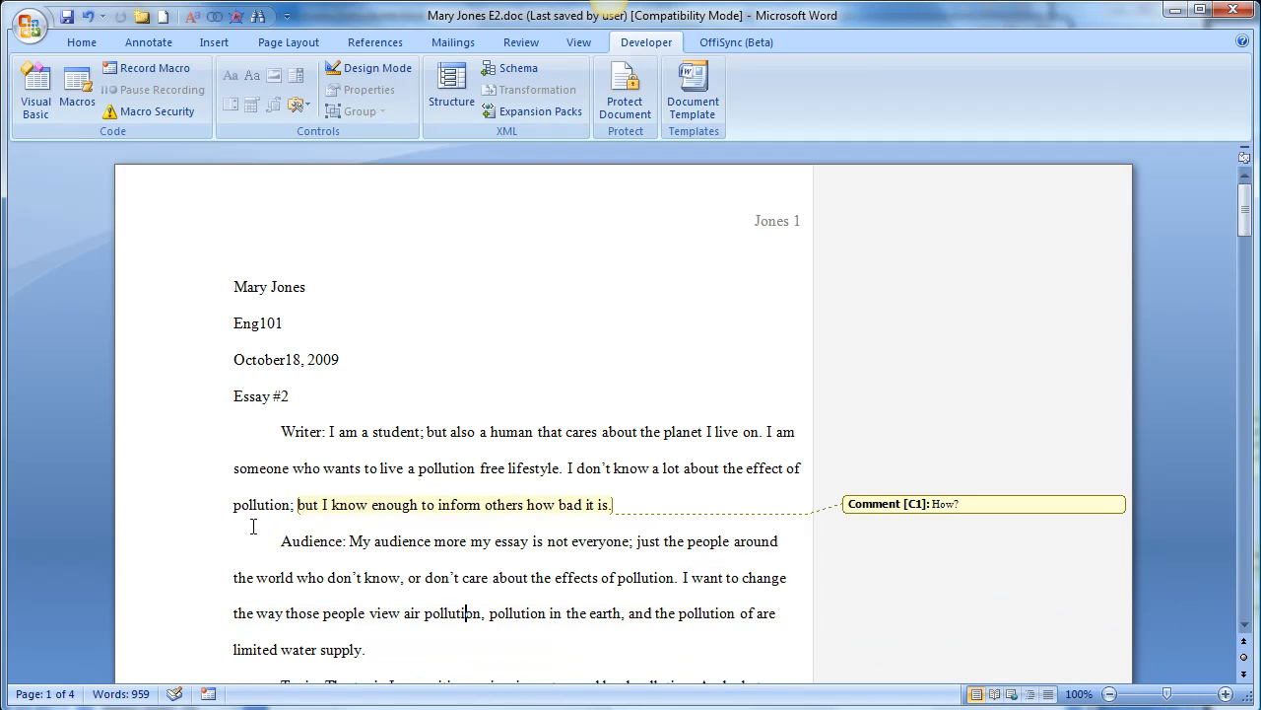
- Run the Frag toolbar button on the Audience sentence to insert a Sentence Fragment comment
drag(347, 540, 461, 578)
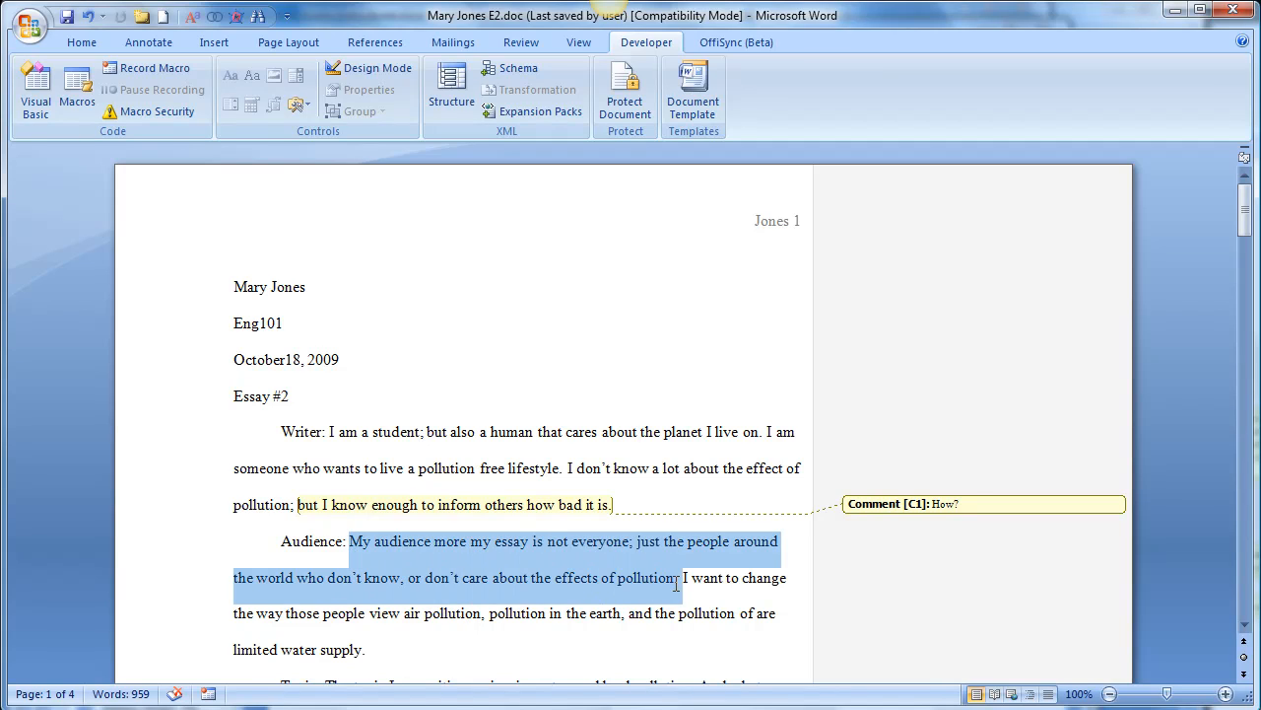
click(258, 16)
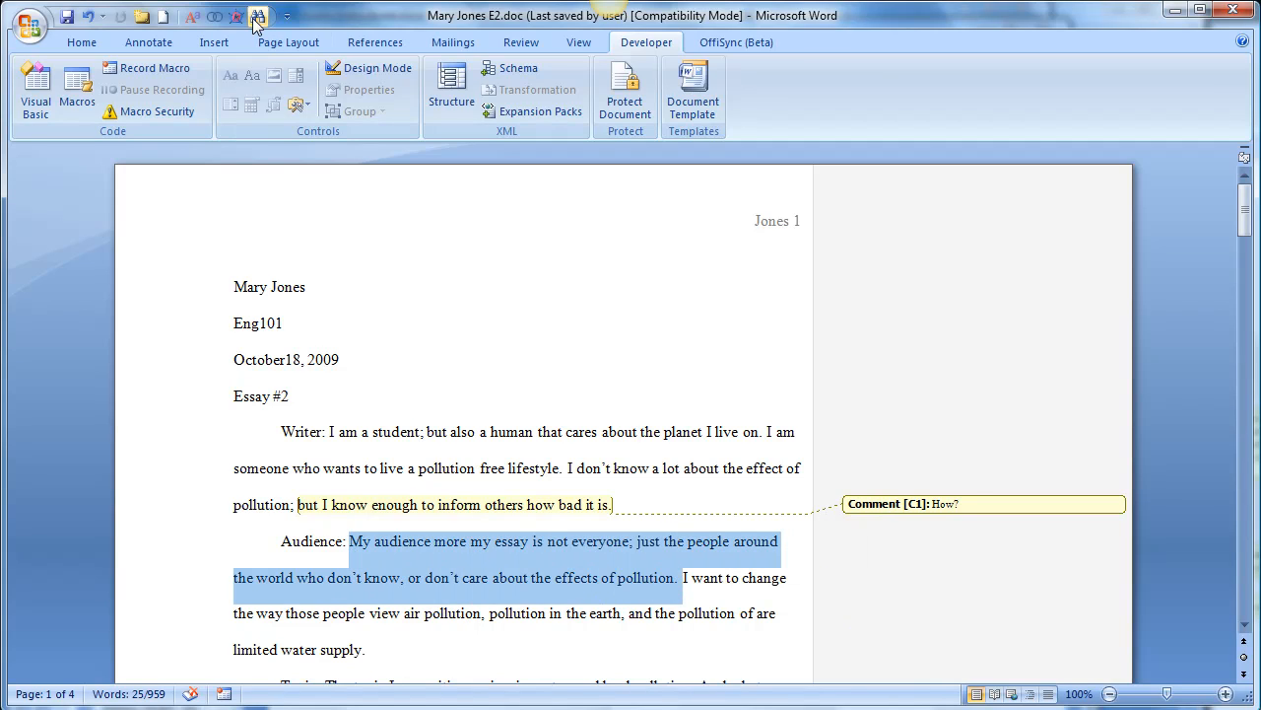
click(258, 16)
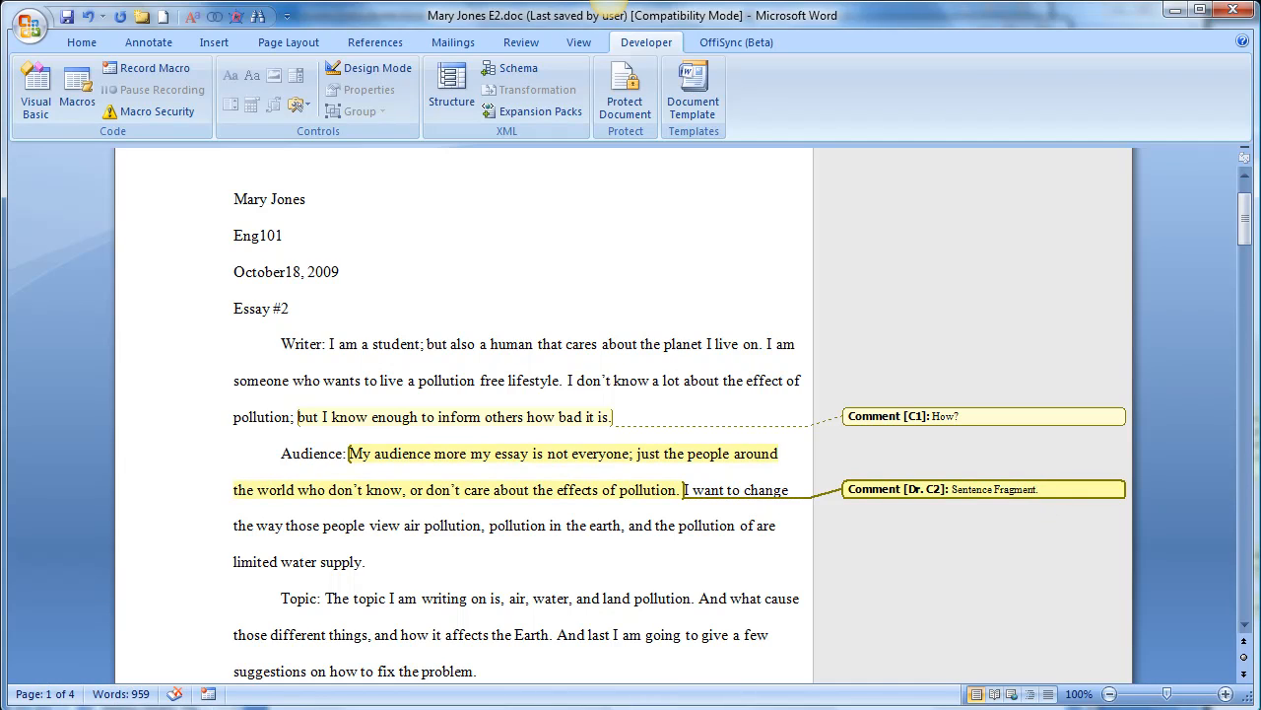
- Add the Chapter 72, pp 721-725 reference inside the Sentence Fragment comment
text(Chapter 72, pp)
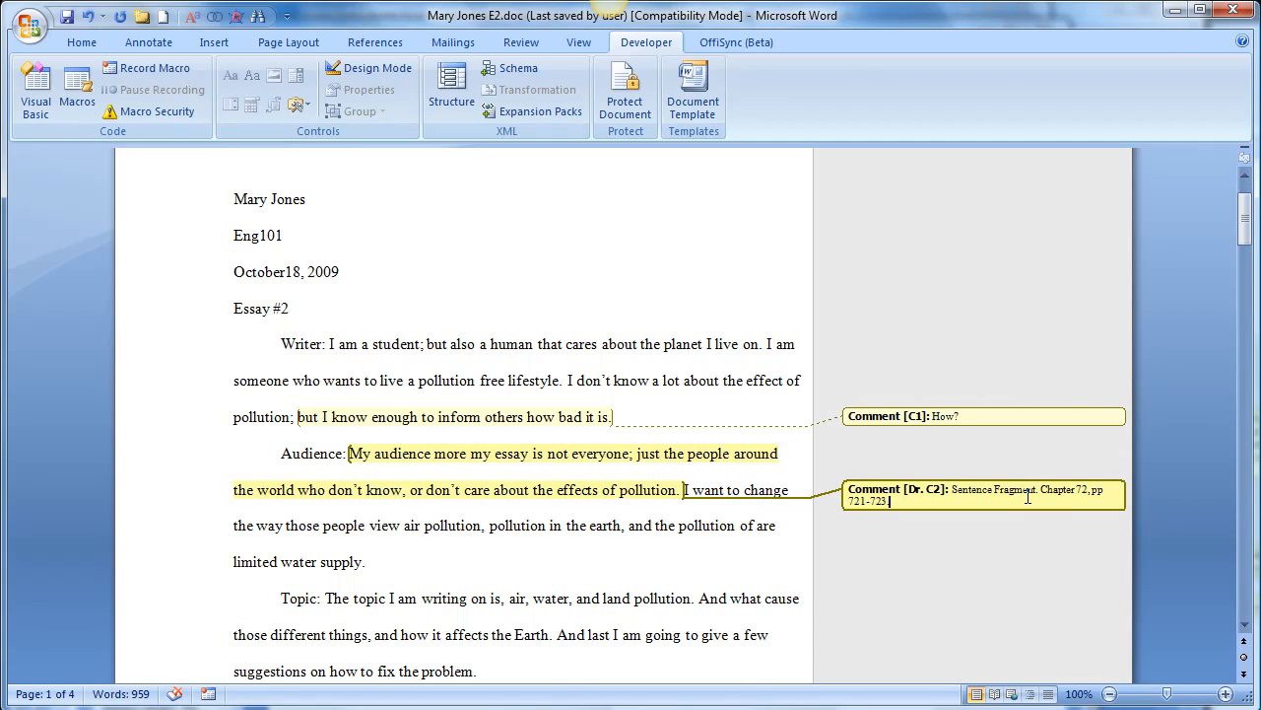
text(.)
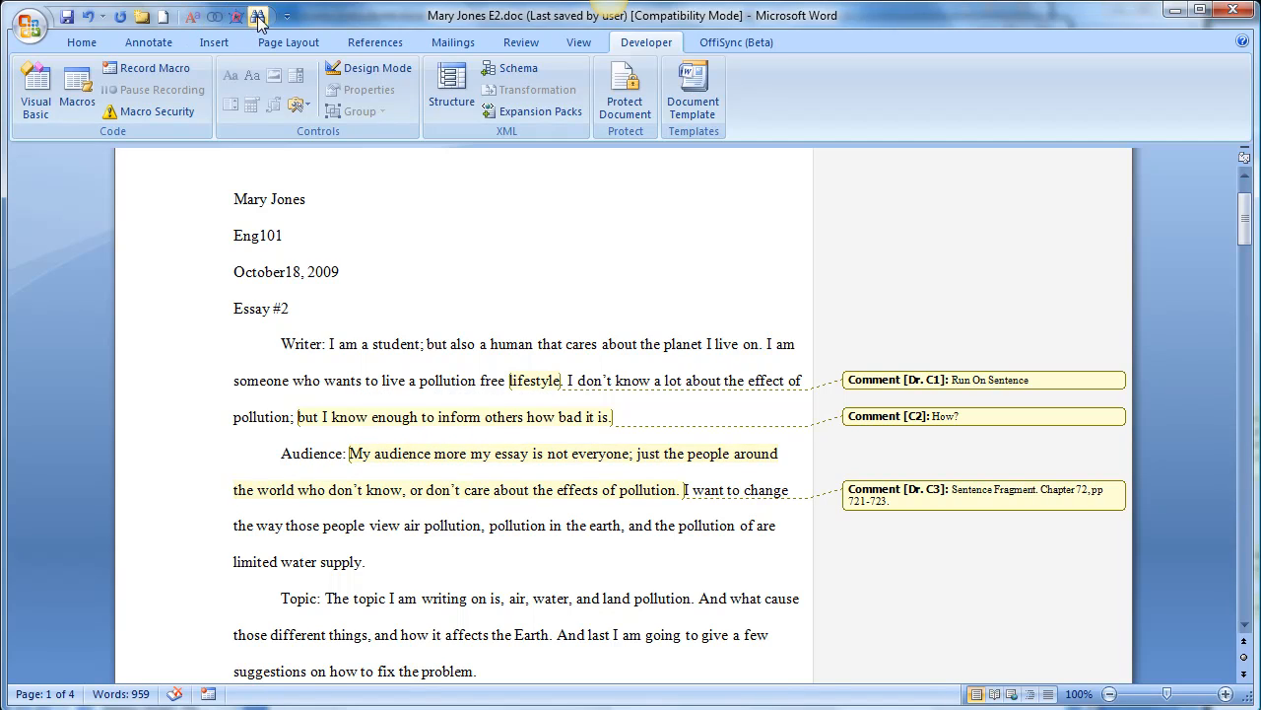
mouse_move(260, 18)
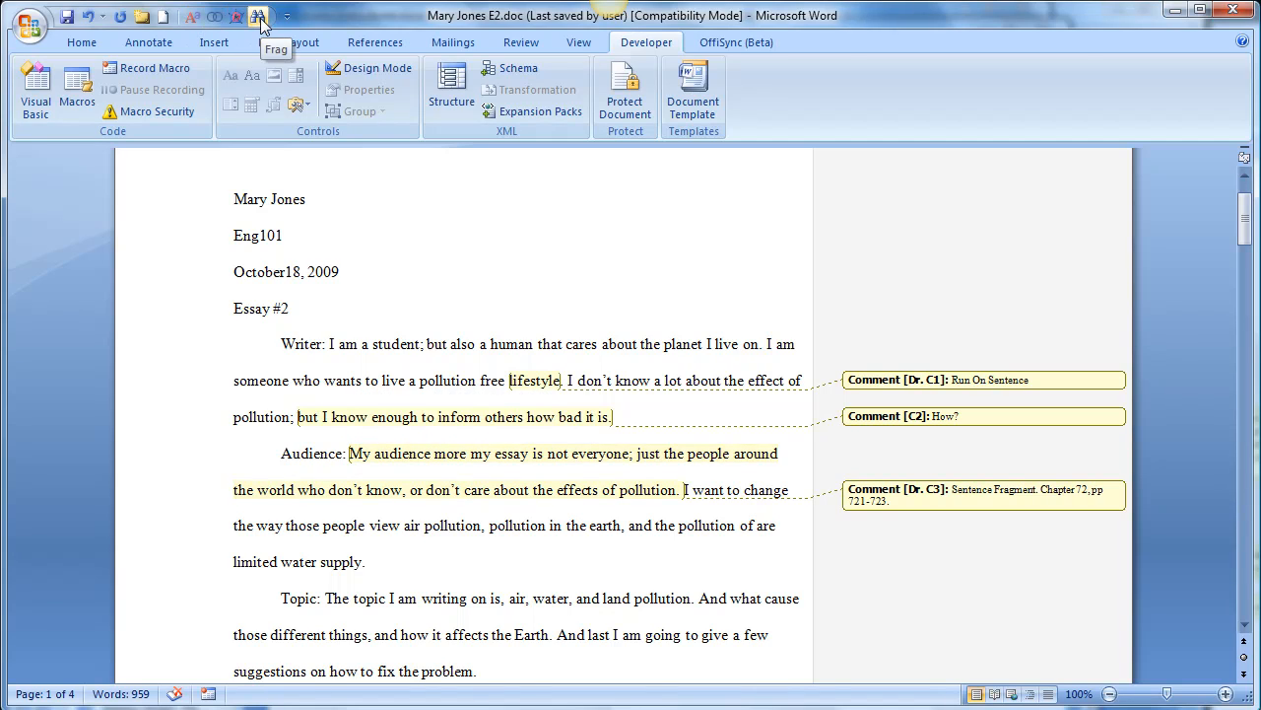
mouse_move(469, 524)
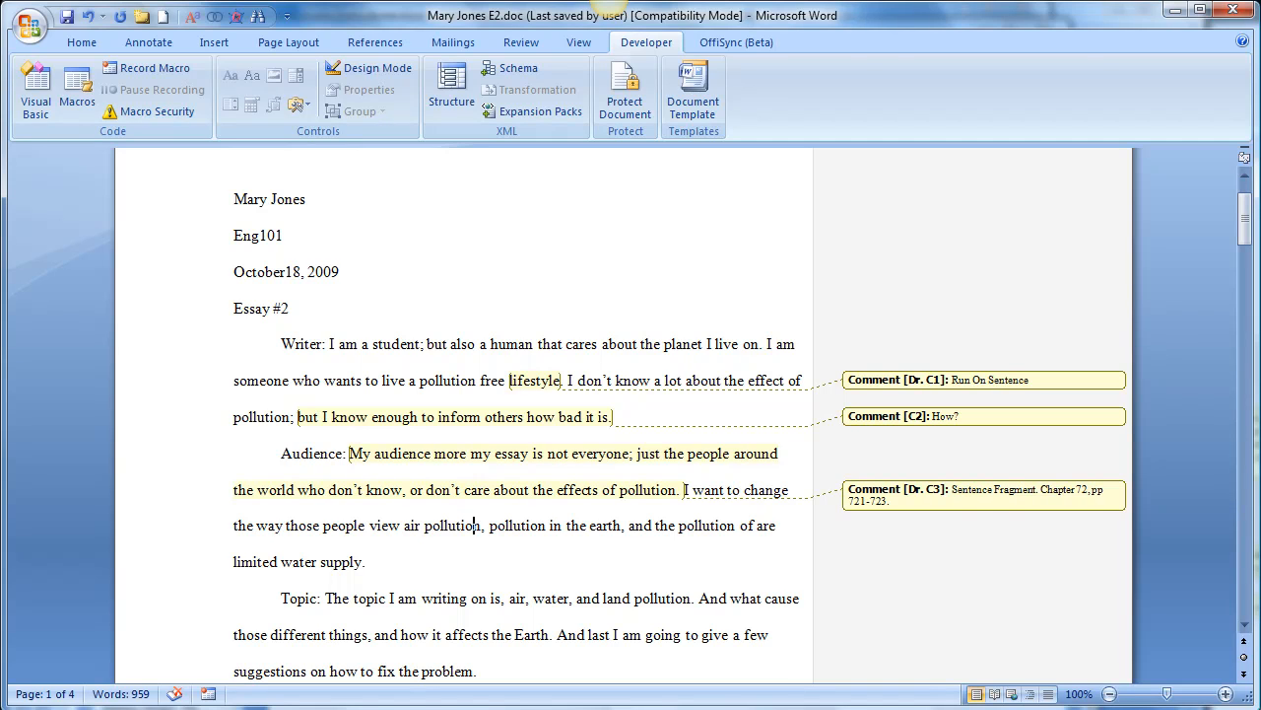
- Flag the word 'pollution' with an Awkward writing-style comment from the Annotate ribbon
click(148, 42)
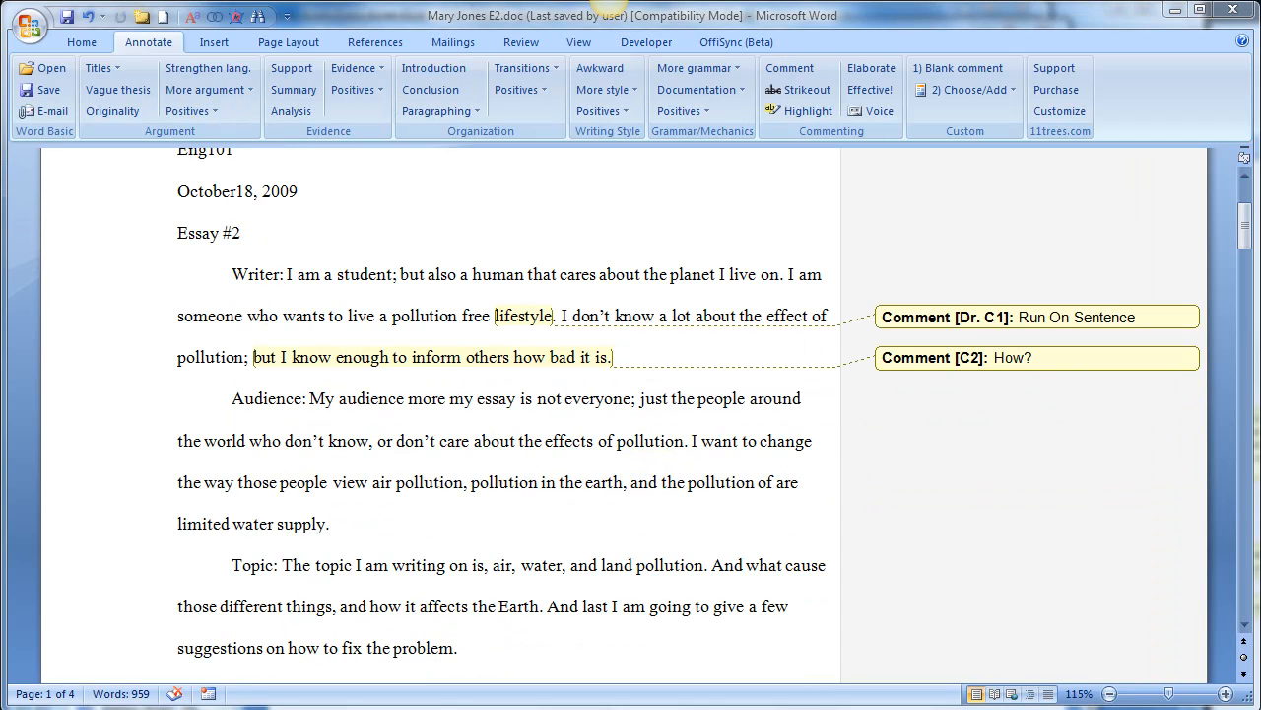
mouse_move(554, 384)
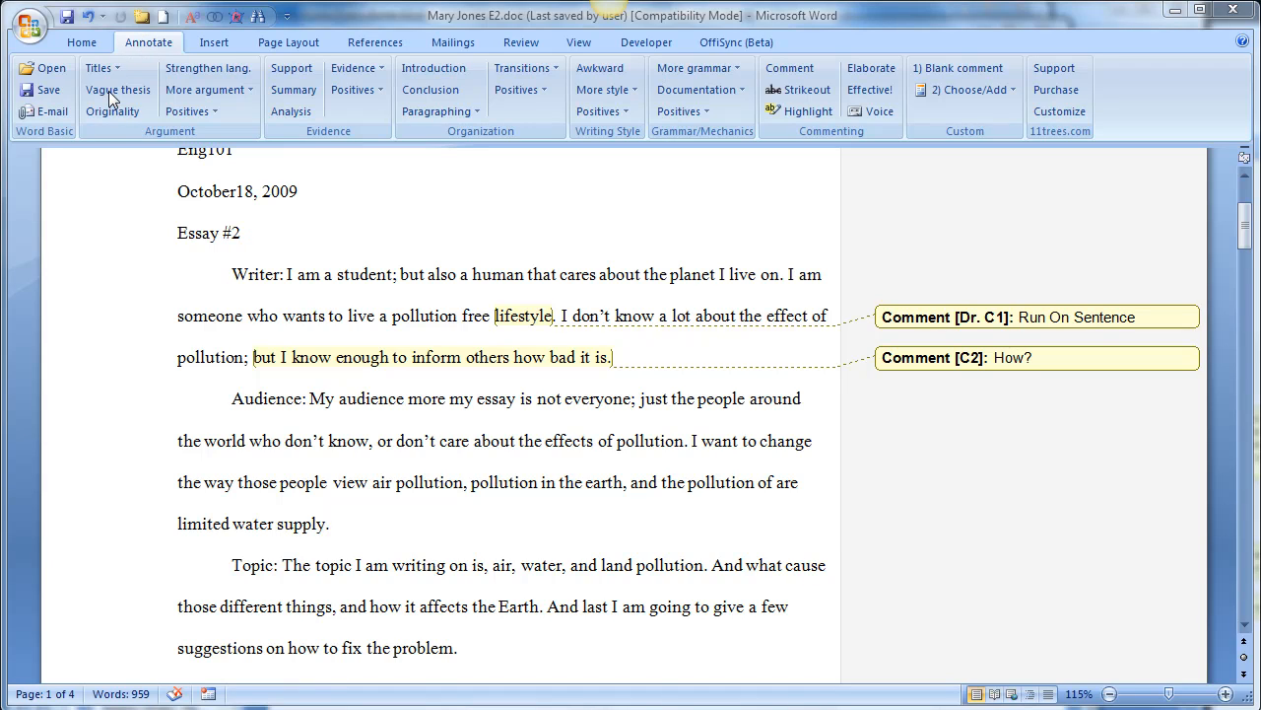
mouse_move(178, 65)
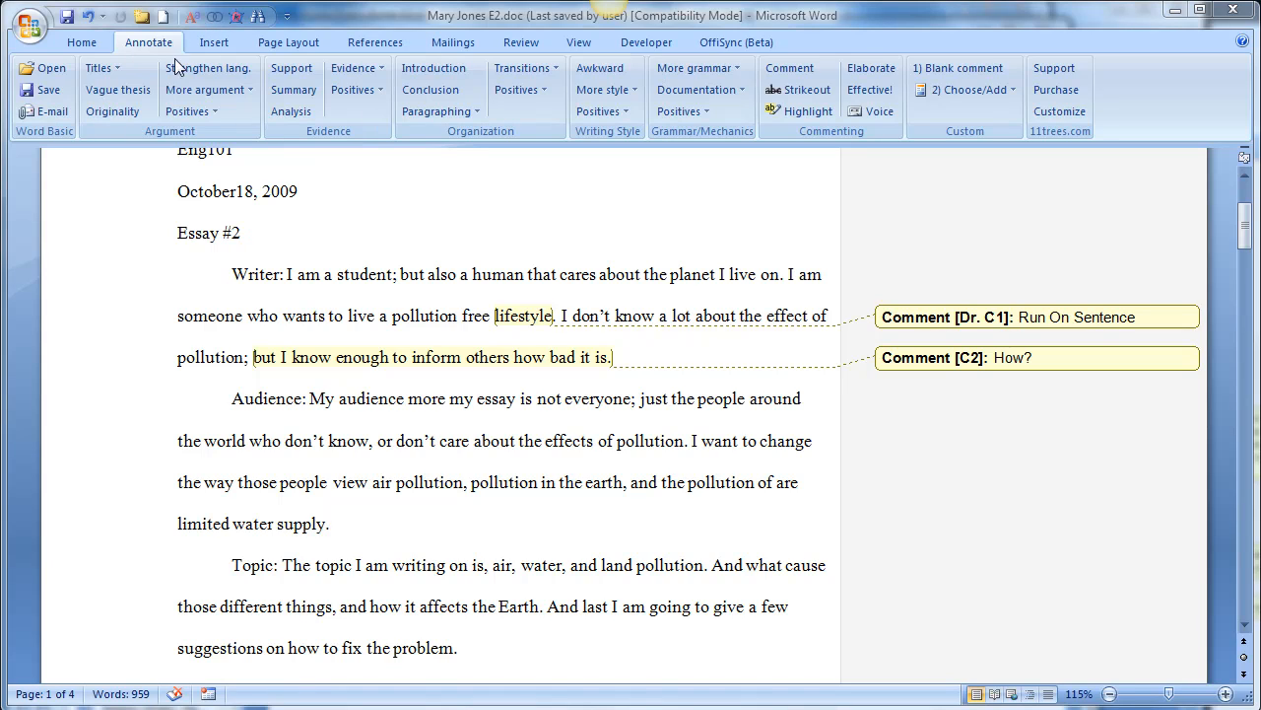
mouse_move(469, 485)
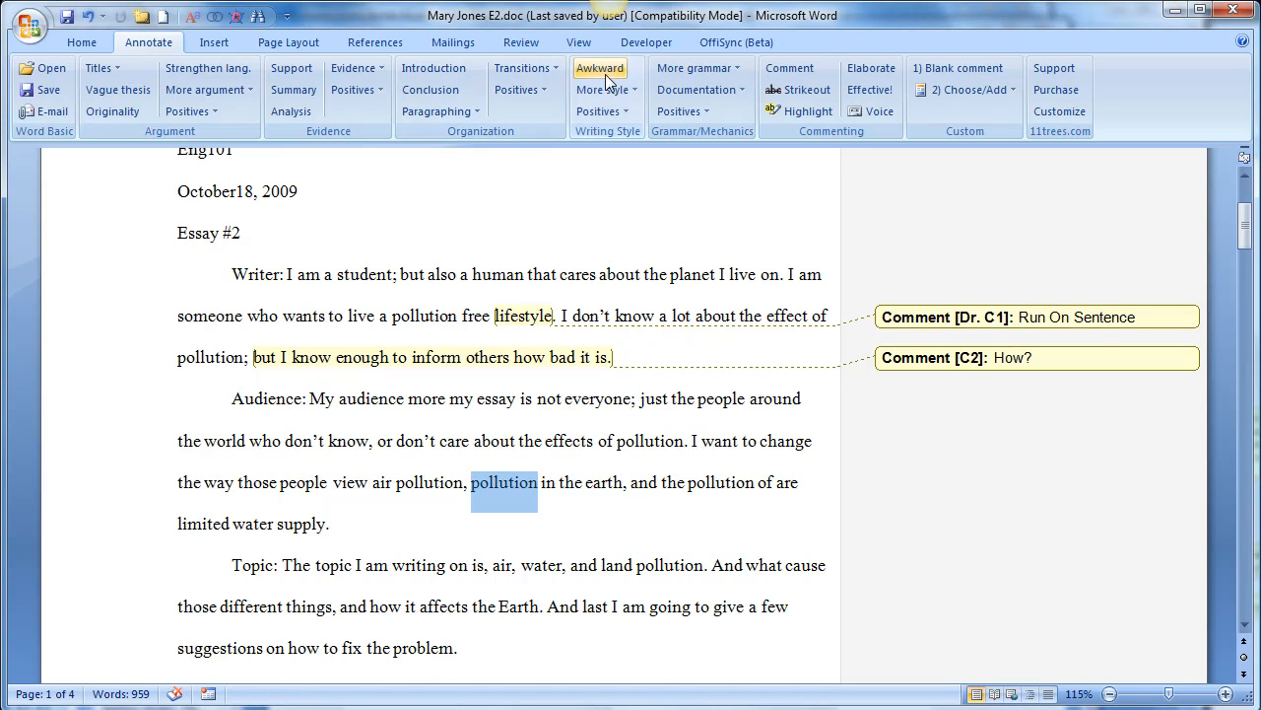
click(599, 67)
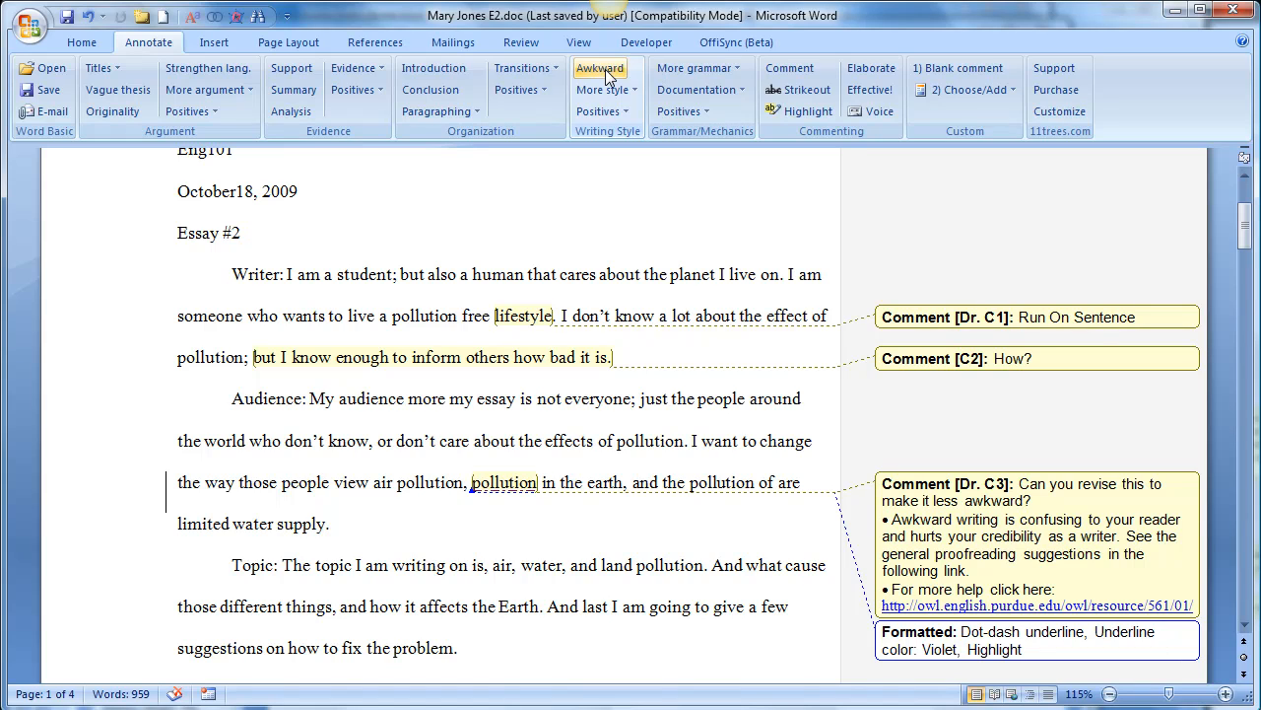
mouse_move(528, 497)
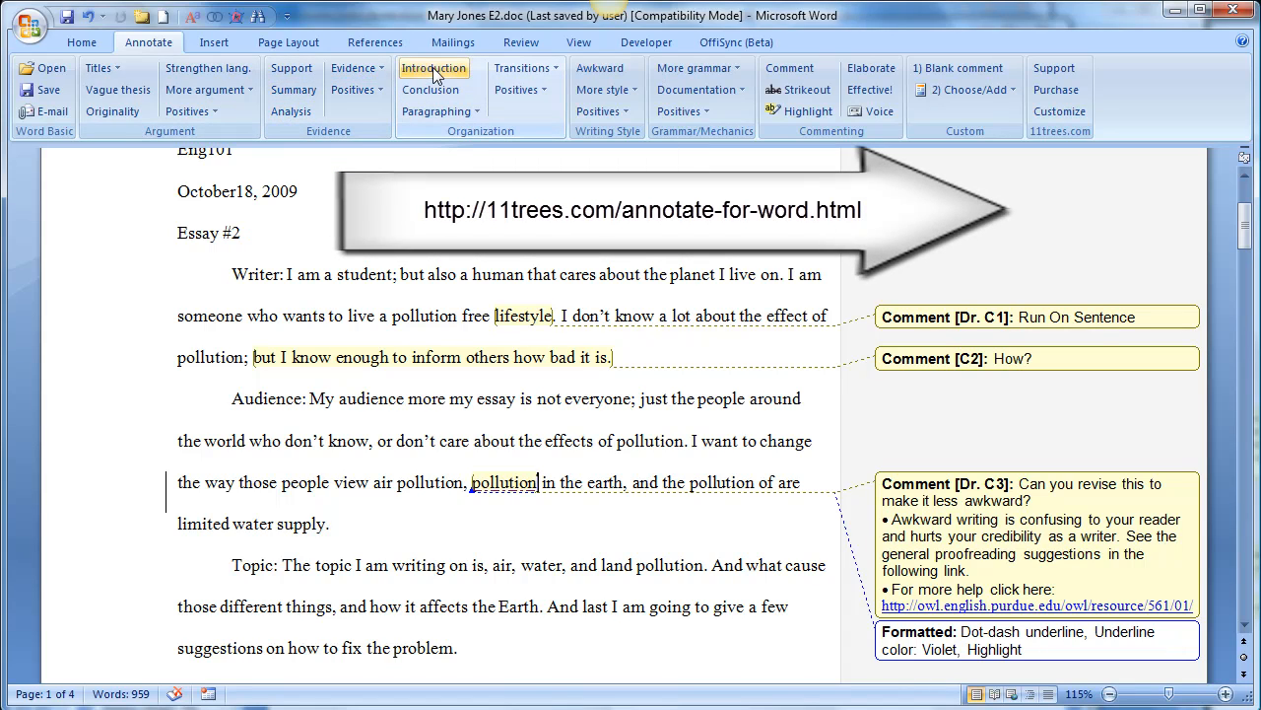
mouse_move(437, 110)
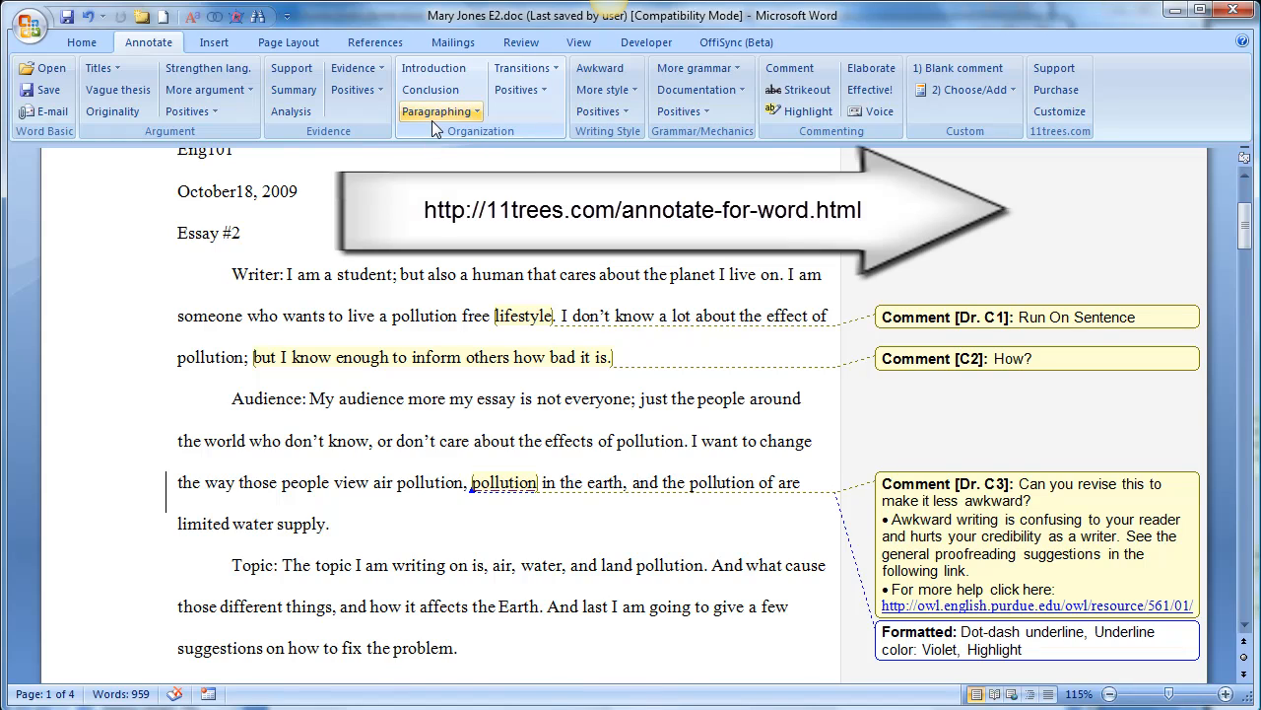
mouse_move(437, 110)
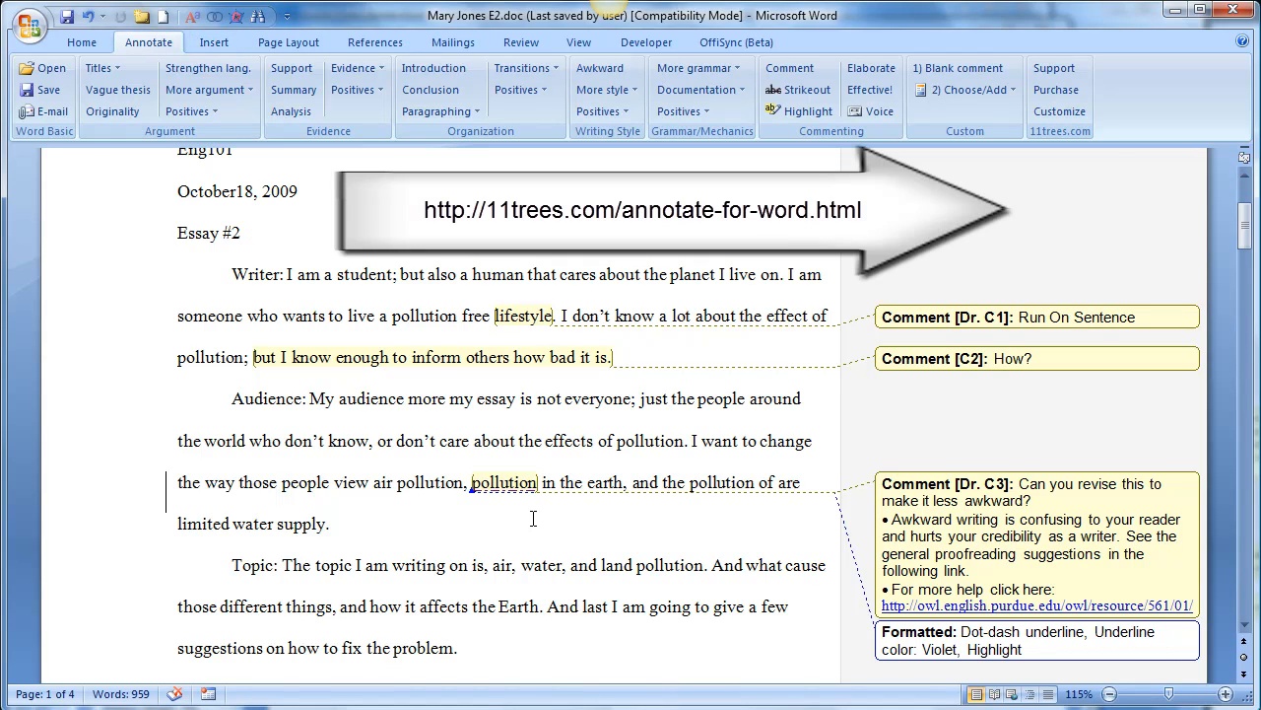
mouse_move(759, 556)
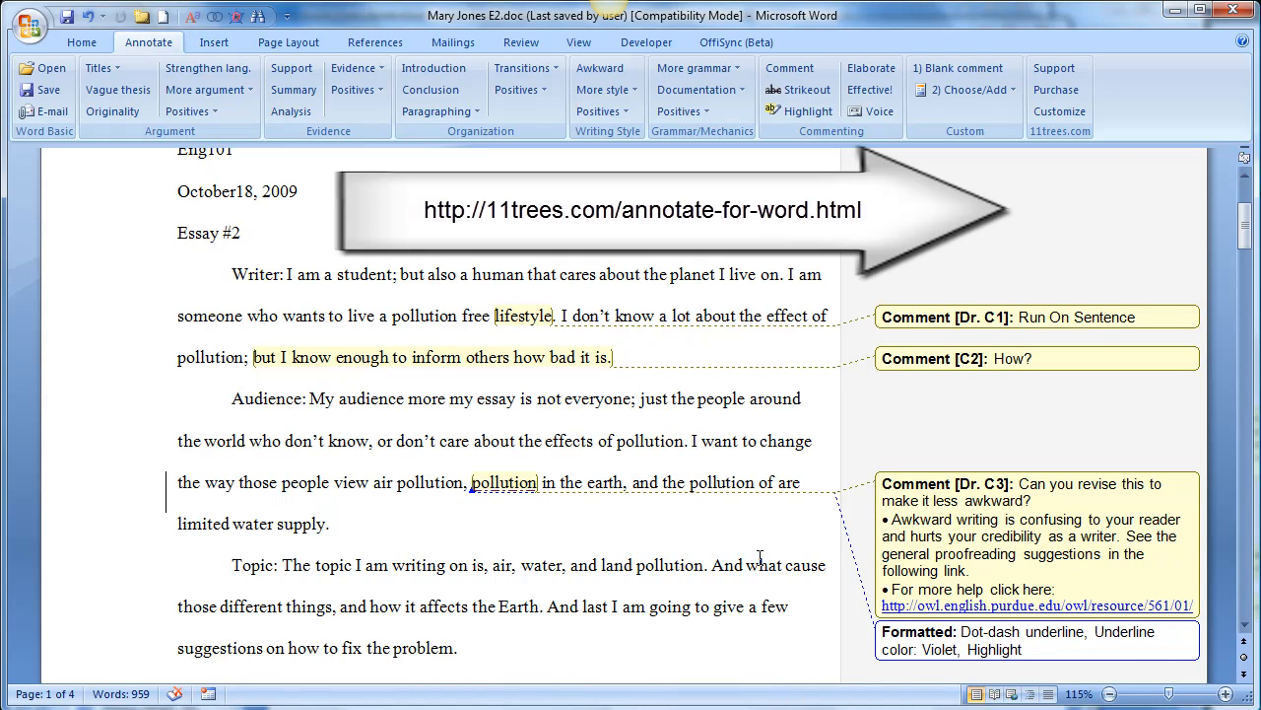